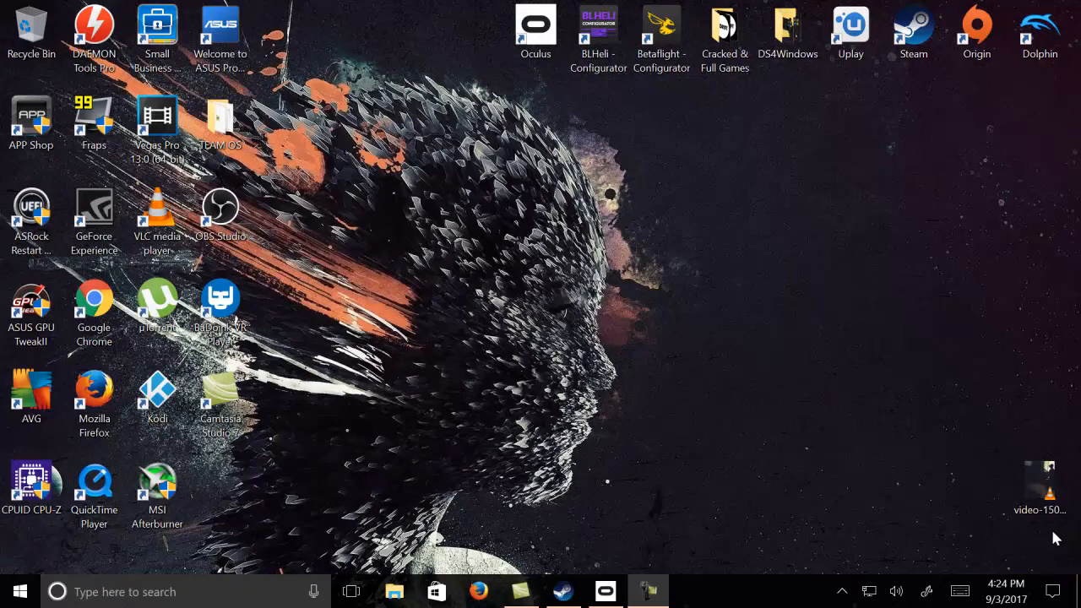
pyautogui.moveTo(961, 605)
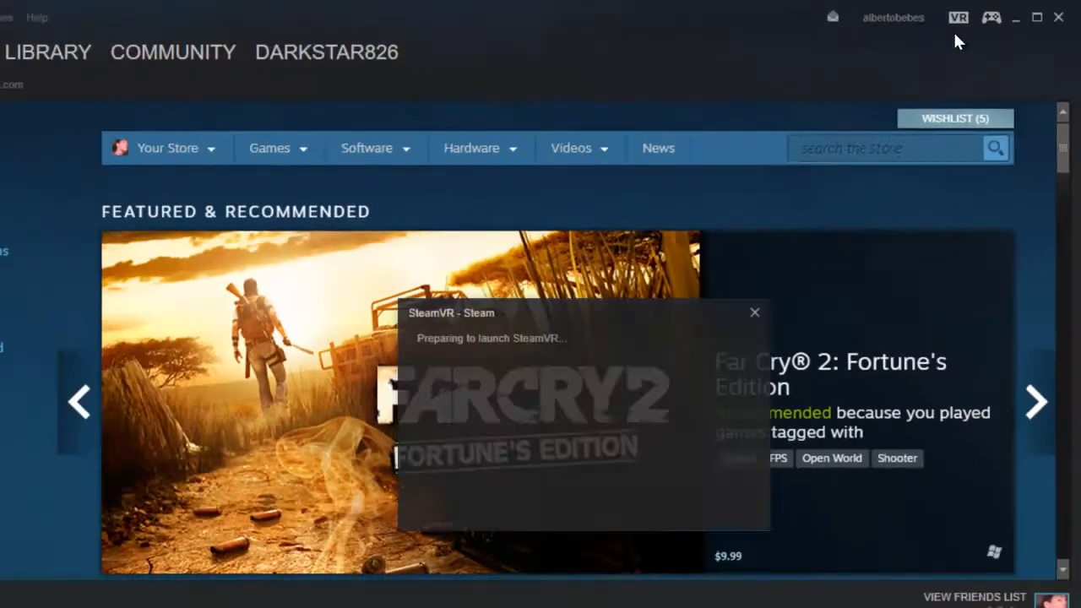
# Step: Launch SteamVR from Steam's VR button
pyautogui.click(754, 313)
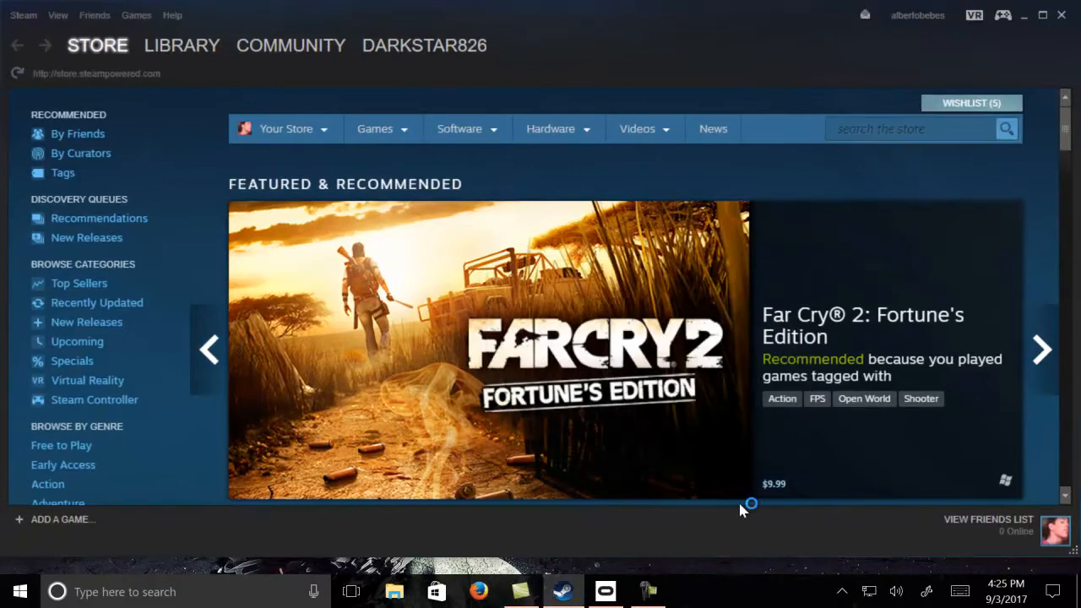
# Step: Once SteamVR shows Ready, enable Display VR View to mirror the headset on the desktop
pyautogui.click(974, 15)
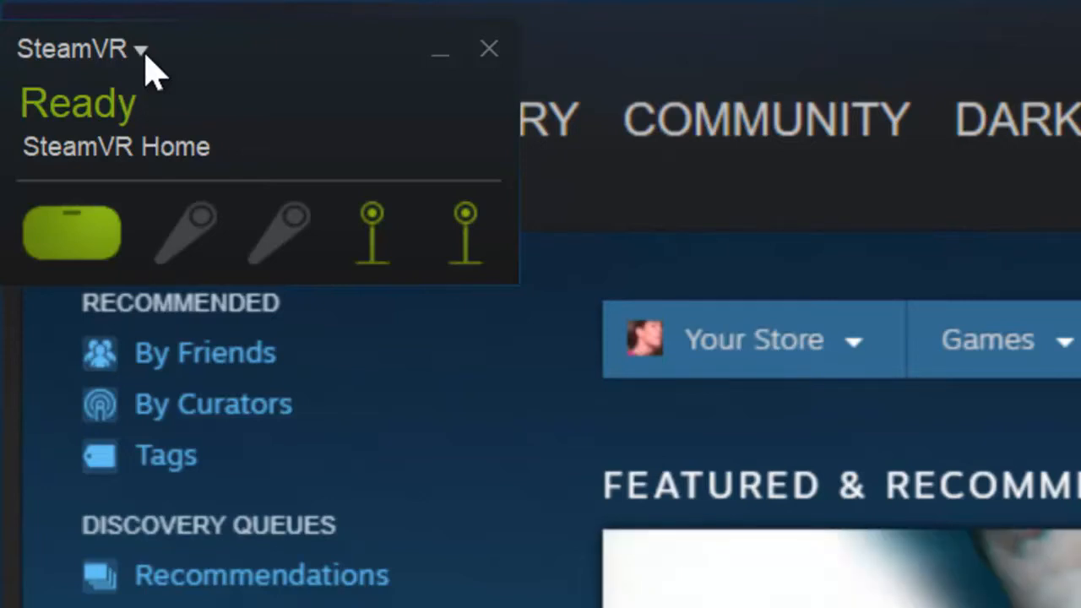
pyautogui.click(140, 49)
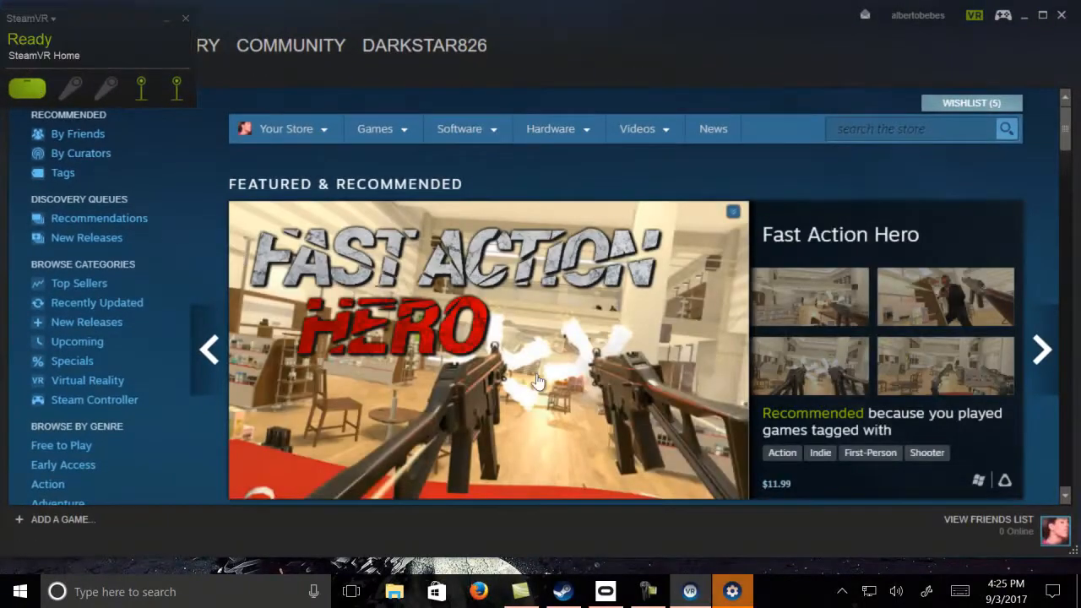
pyautogui.click(731, 590)
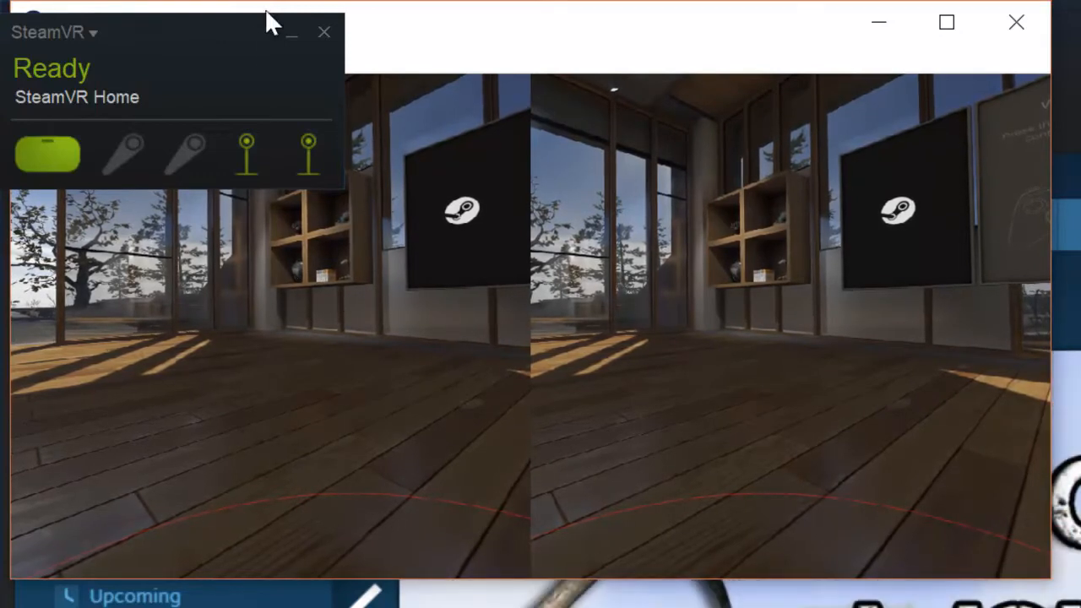
# Step: Switch the Headset Mirror window to Left Eye Only view
pyautogui.click(324, 30)
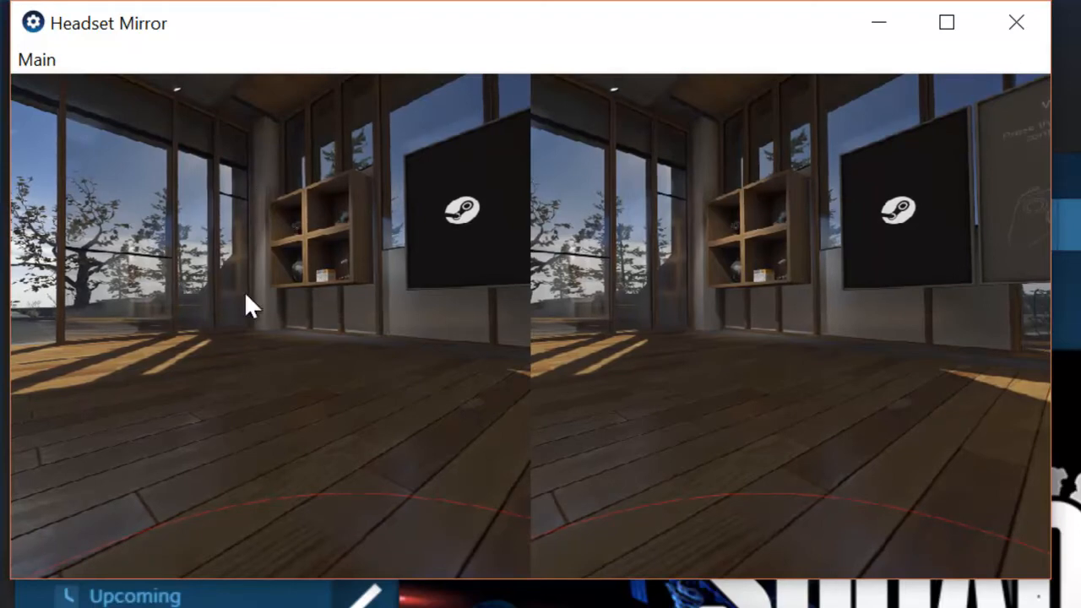
pyautogui.click(33, 59)
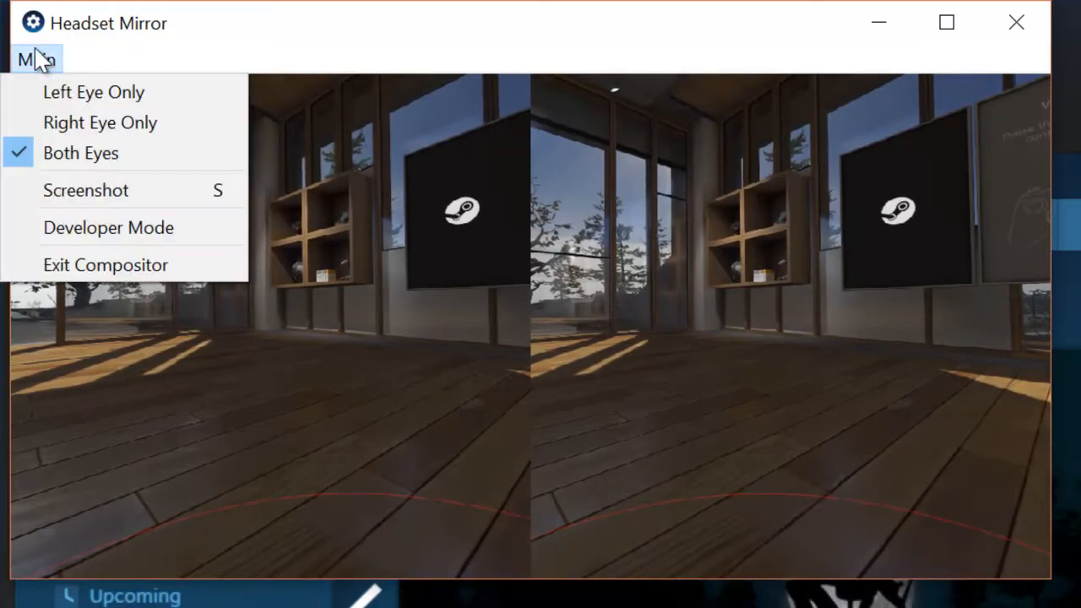
pyautogui.moveTo(81, 115)
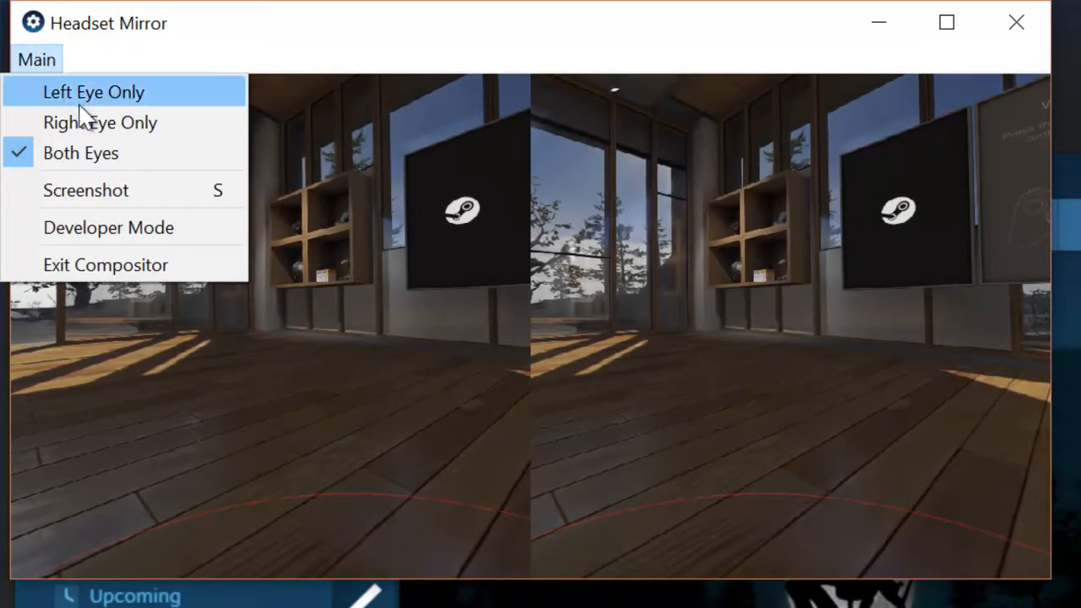
pyautogui.click(93, 92)
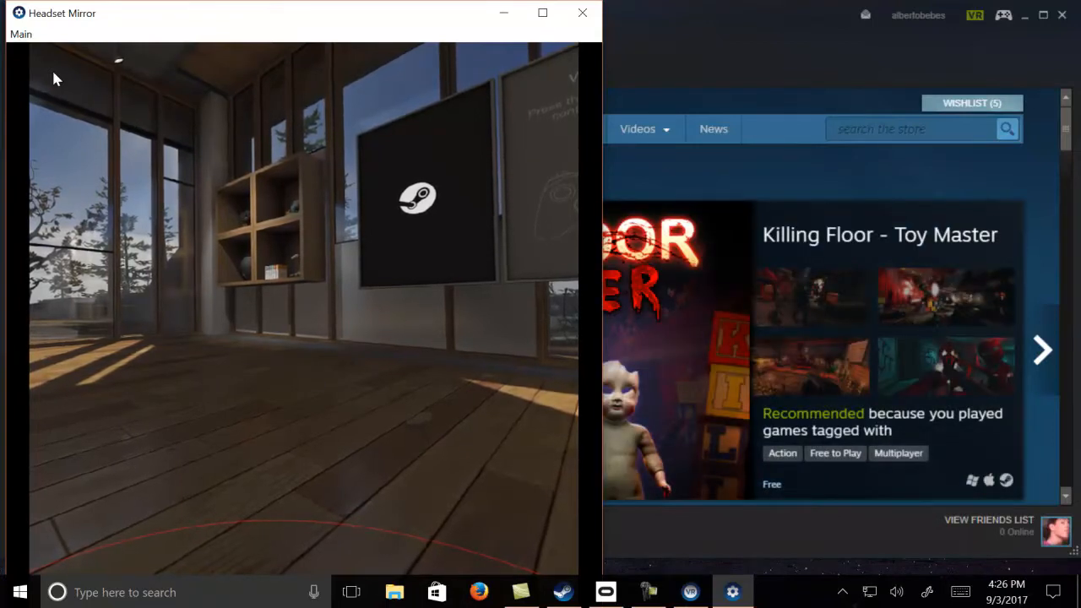
pyautogui.moveTo(212, 125)
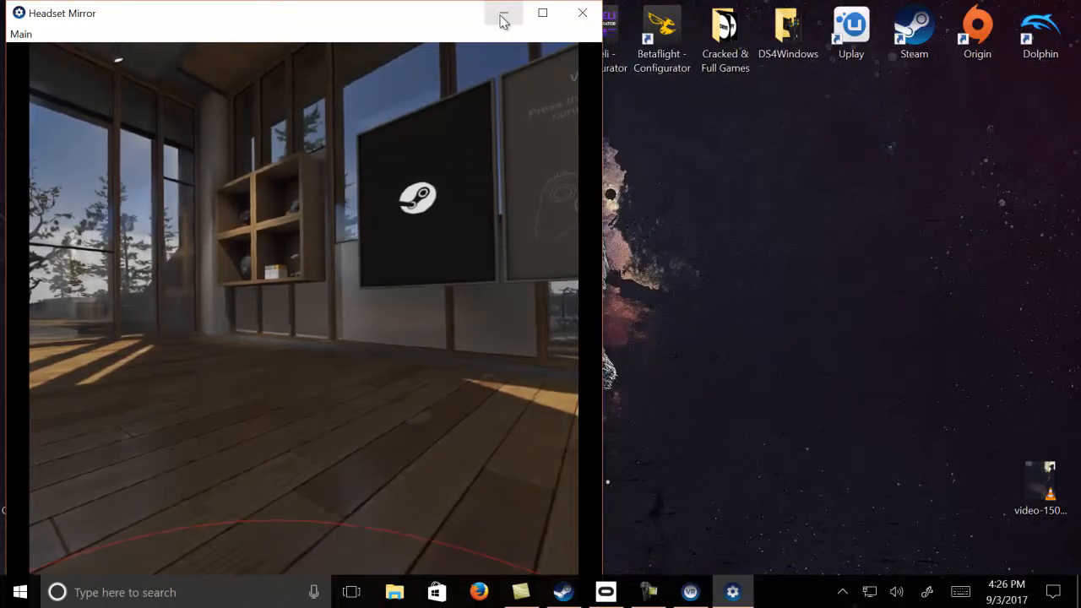
pyautogui.moveTo(500, 17)
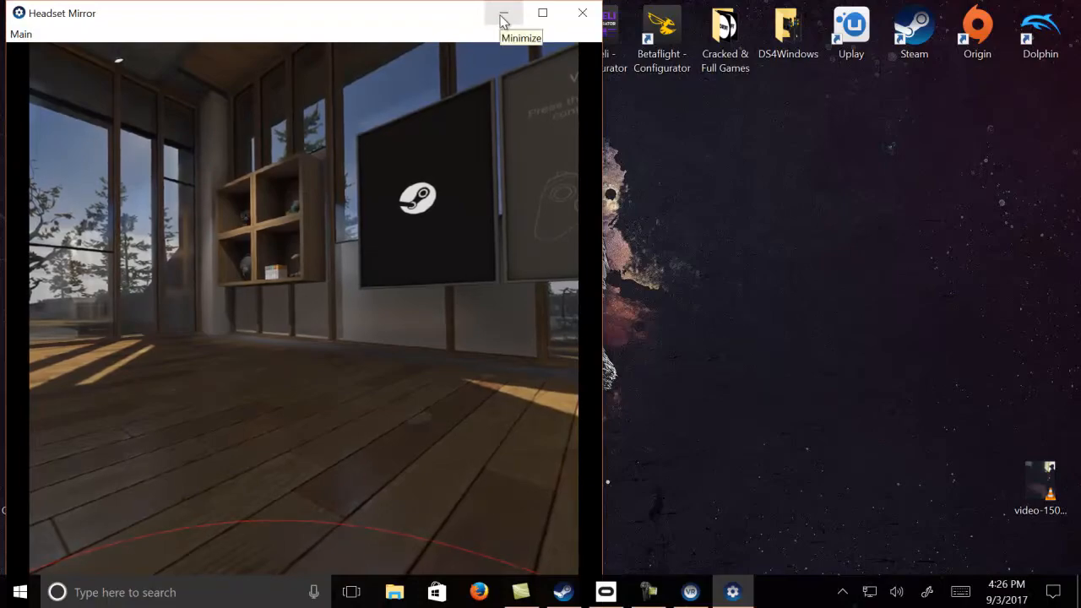
# Step: Minimize the Headset Mirror and launch OBS Studio from its desktop shortcut
pyautogui.click(496, 13)
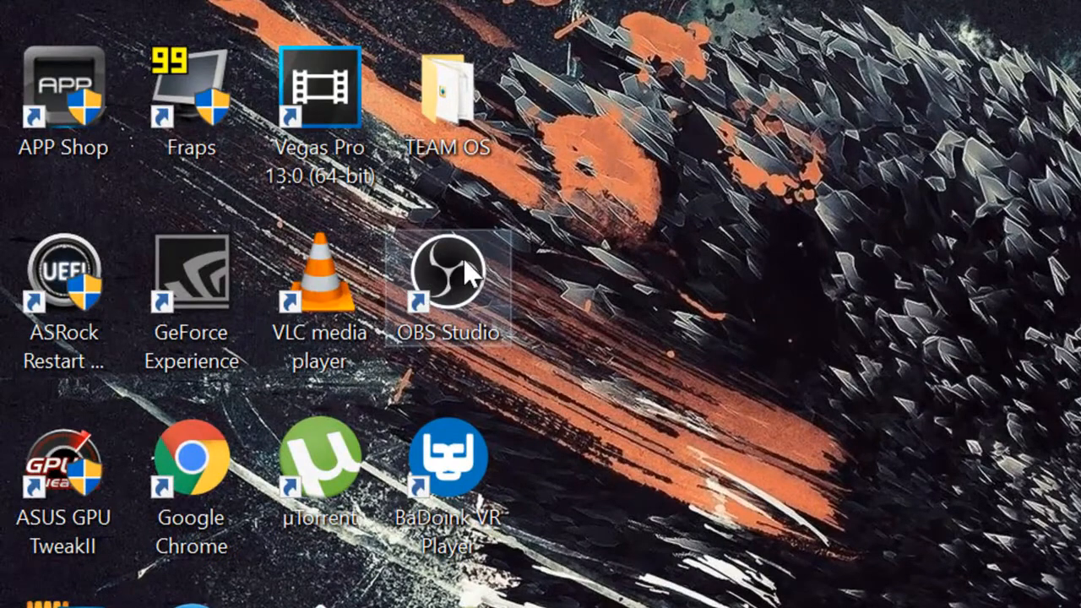
pyautogui.doubleClick(456, 274)
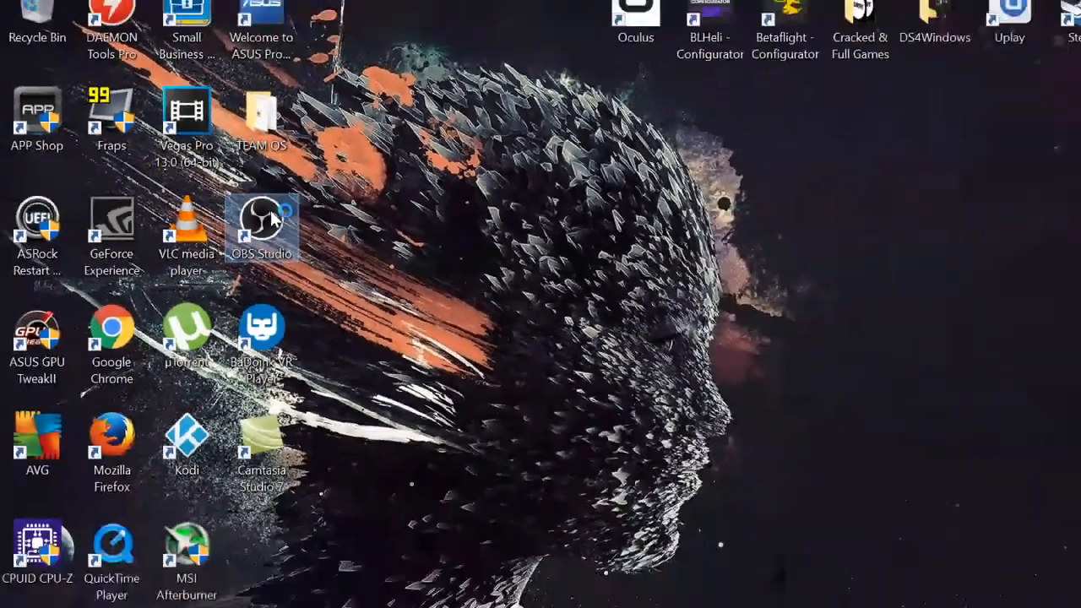
pyautogui.doubleClick(263, 221)
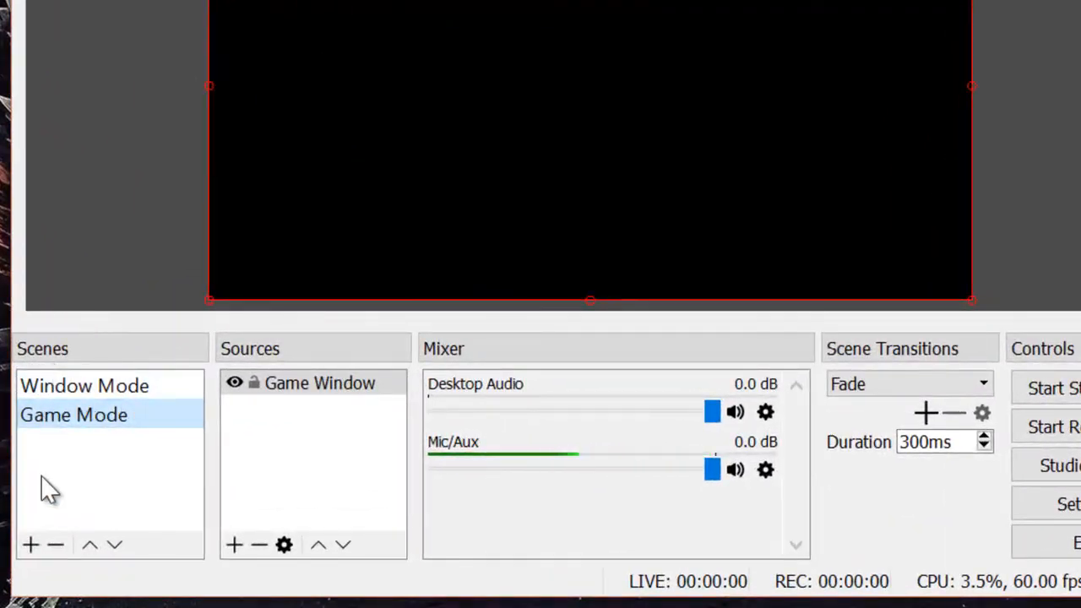
pyautogui.moveTo(34, 544)
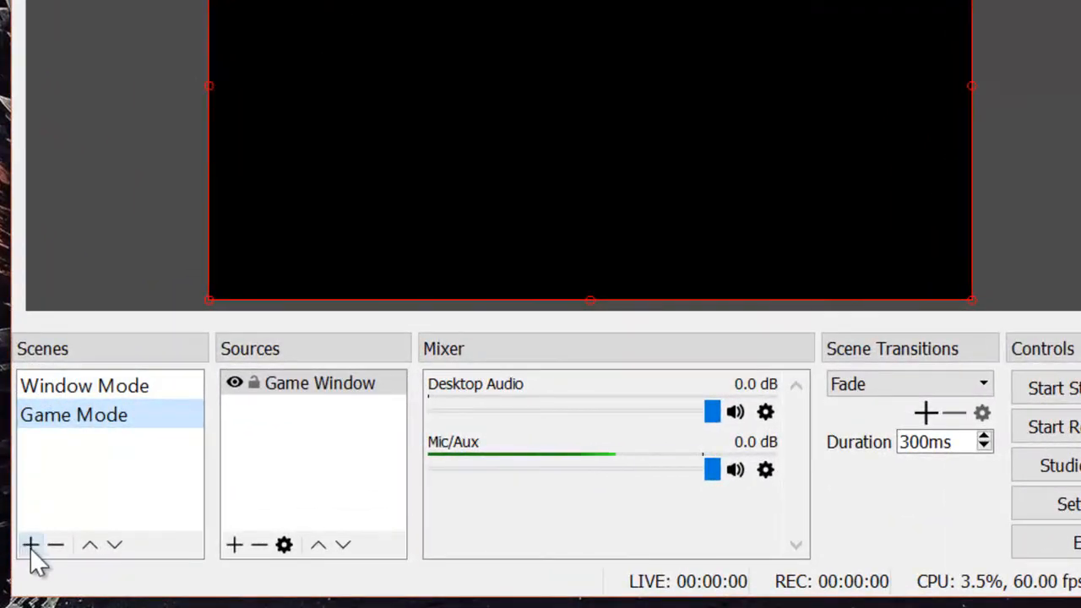
# Step: Create a new empty scene named 'Head Mount Display'
pyautogui.click(31, 543)
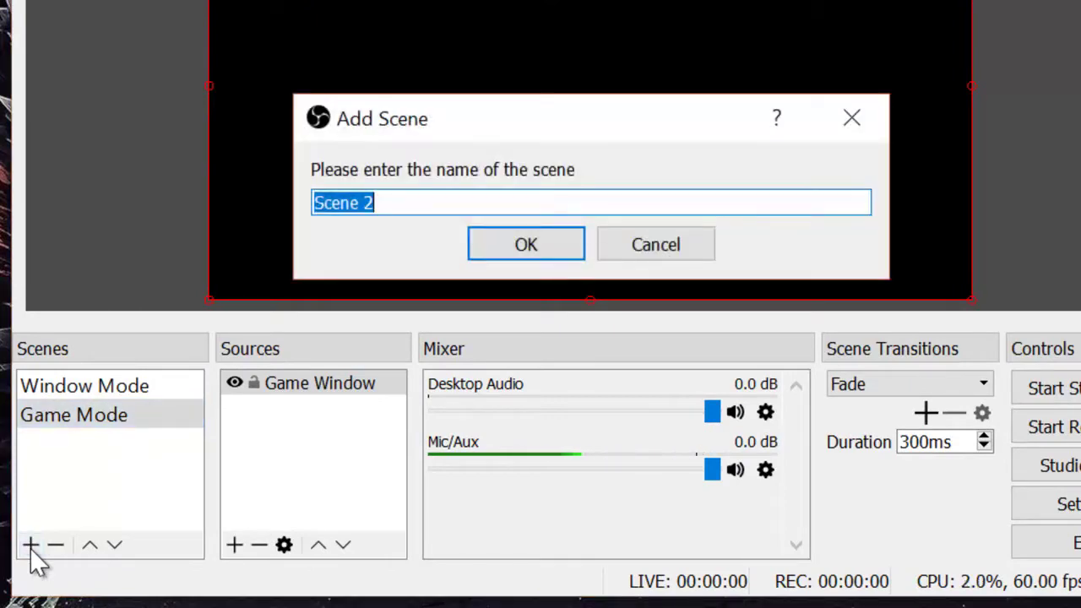
pyautogui.write('Head Mount Display')
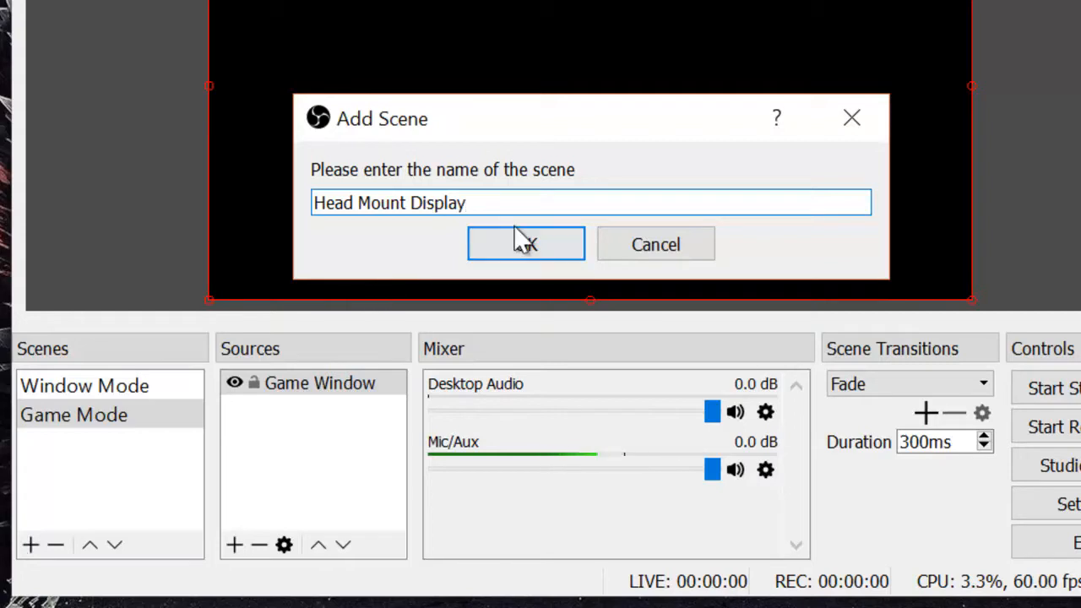
pyautogui.click(527, 244)
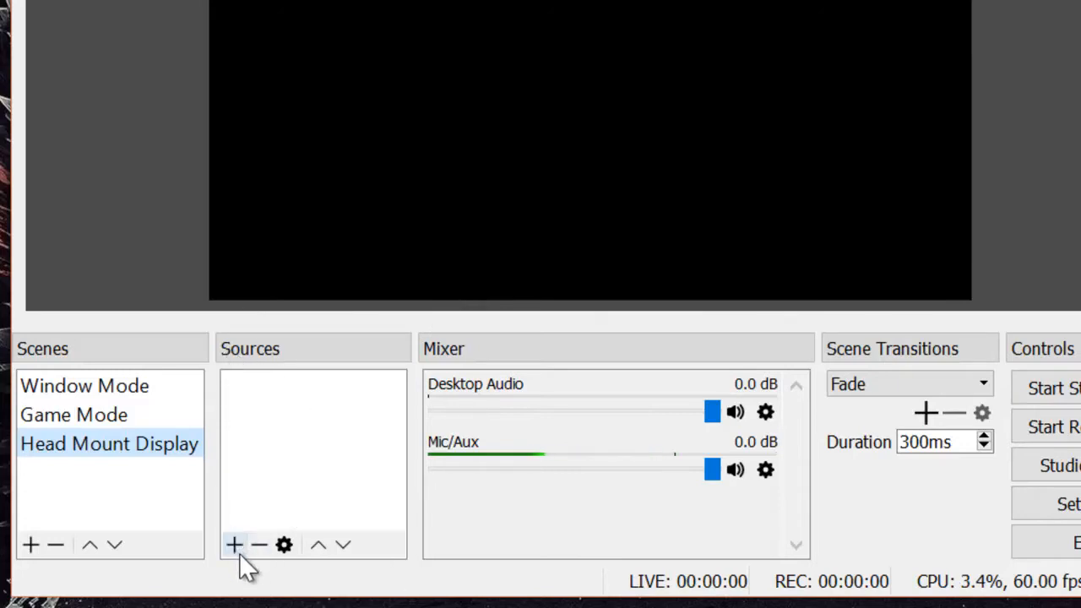
pyautogui.moveTo(236, 545)
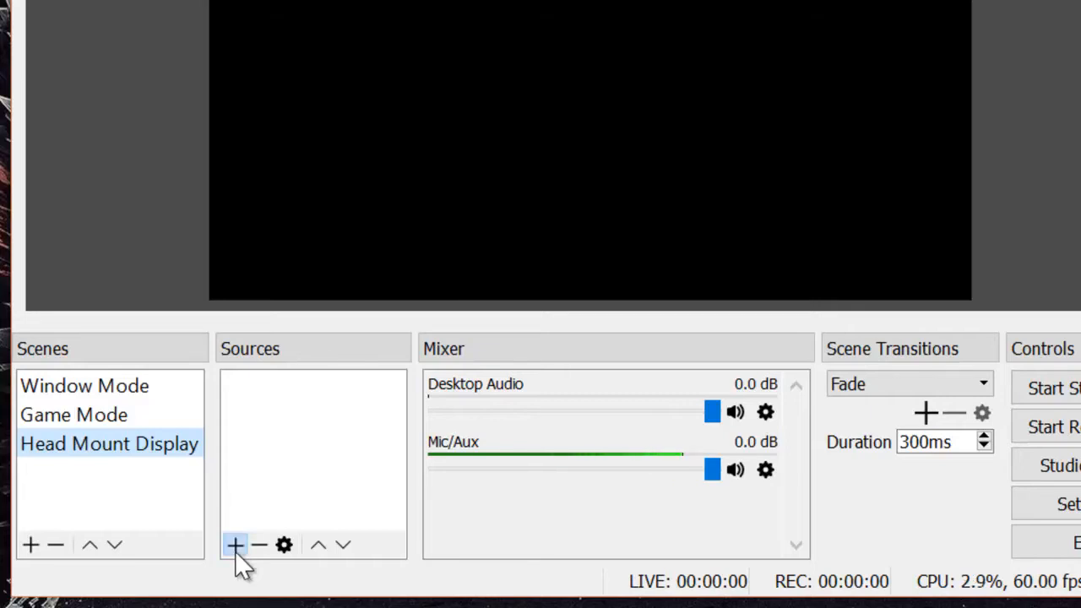
# Step: Add a new Game Capture source named 'HMD Capture' to the scene
pyautogui.click(235, 544)
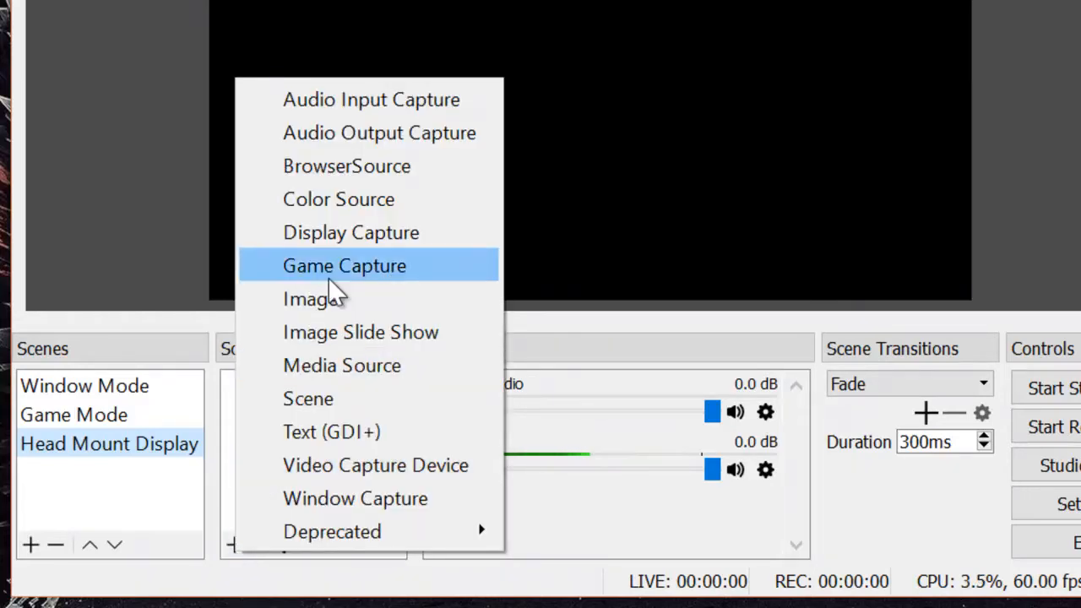
pyautogui.click(344, 265)
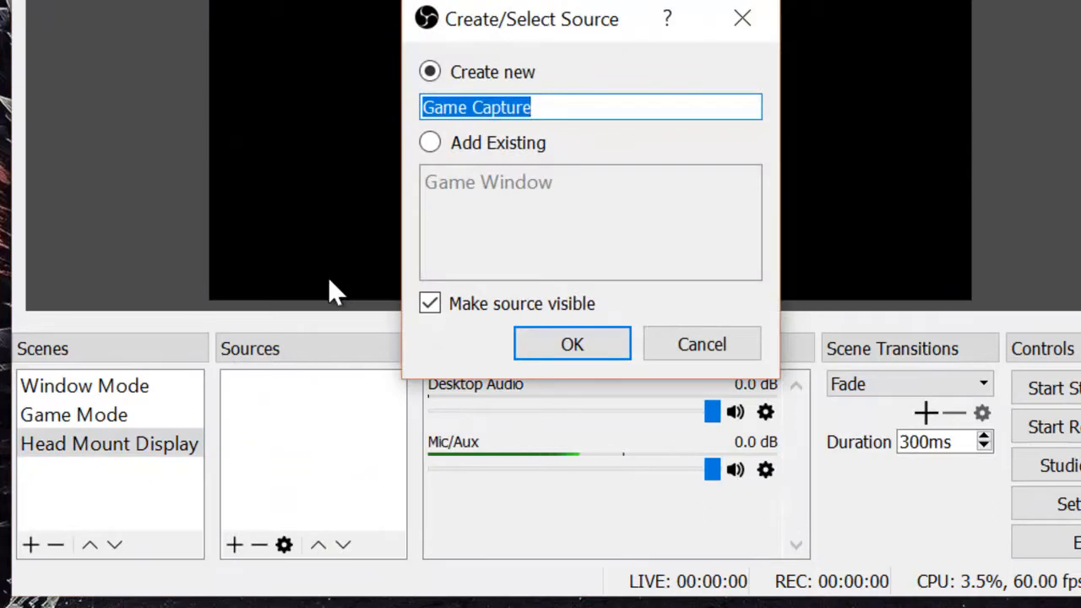
pyautogui.write('HMD Caput')
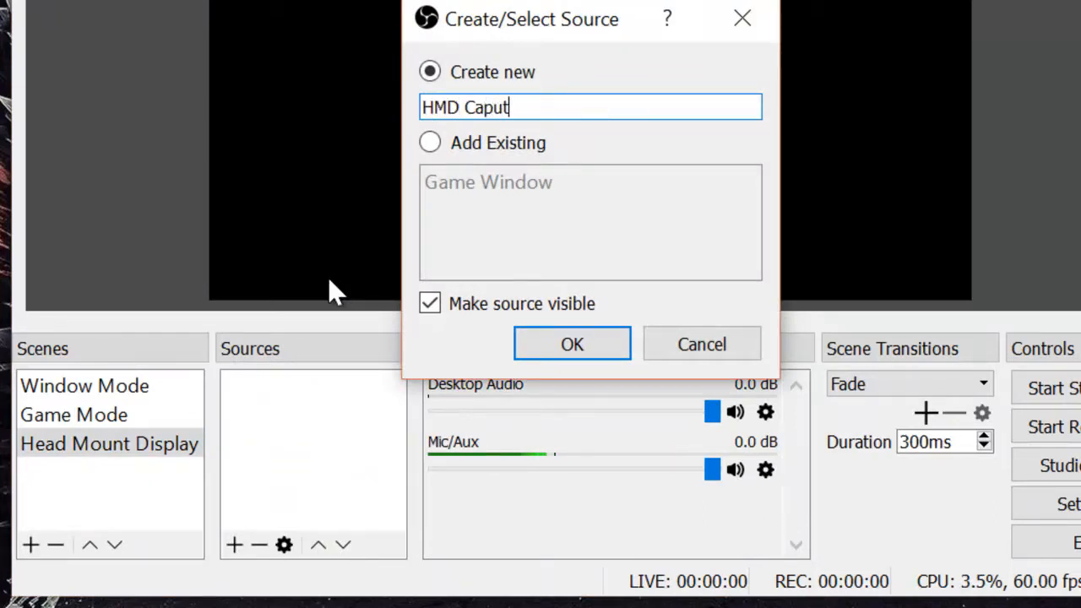
pyautogui.write('re')
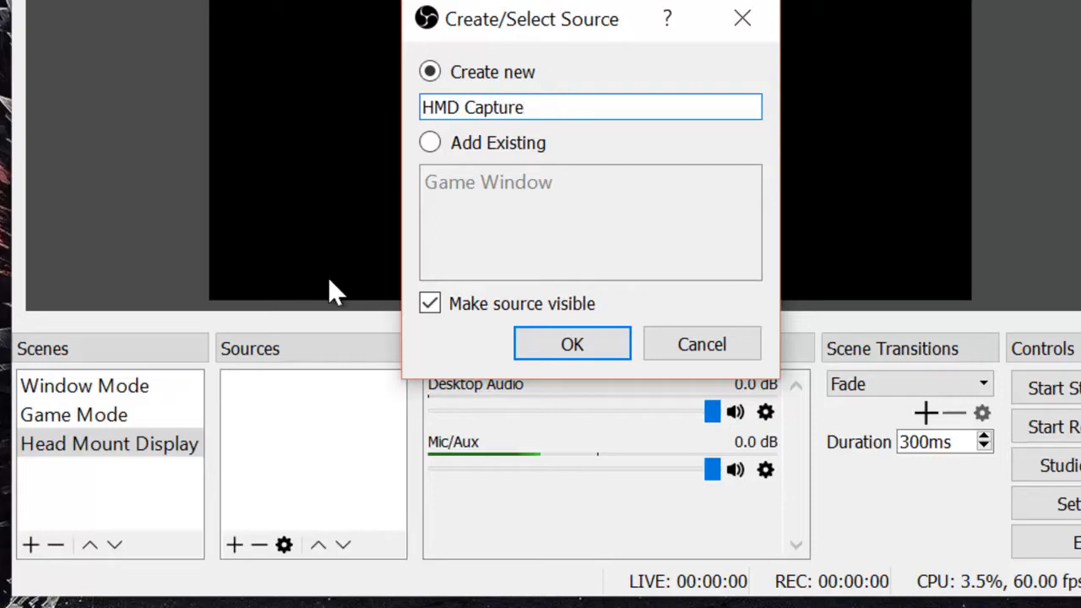
pyautogui.click(571, 343)
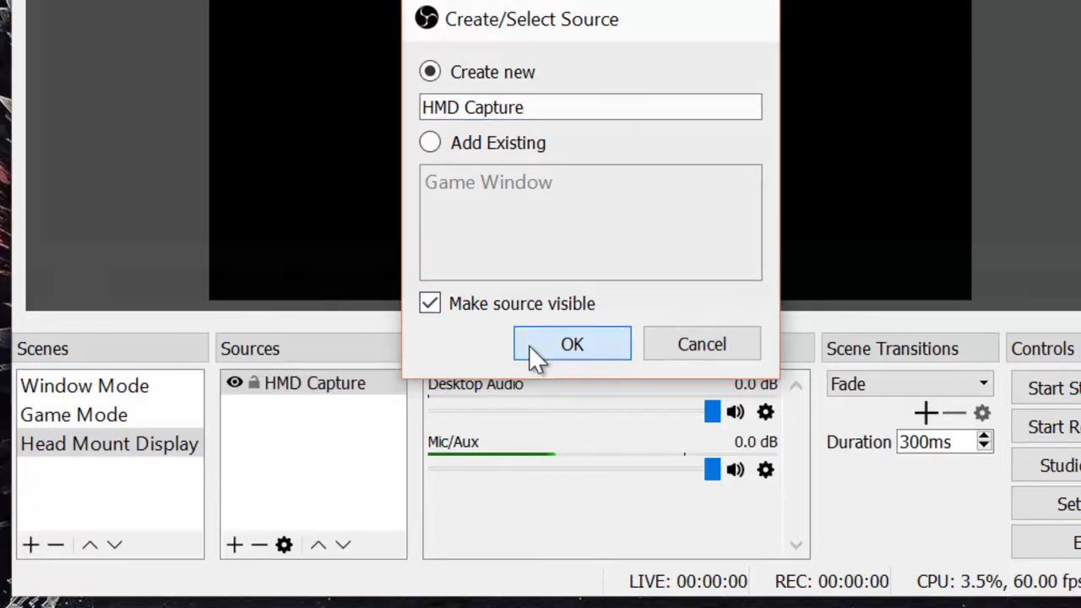
pyautogui.click(570, 342)
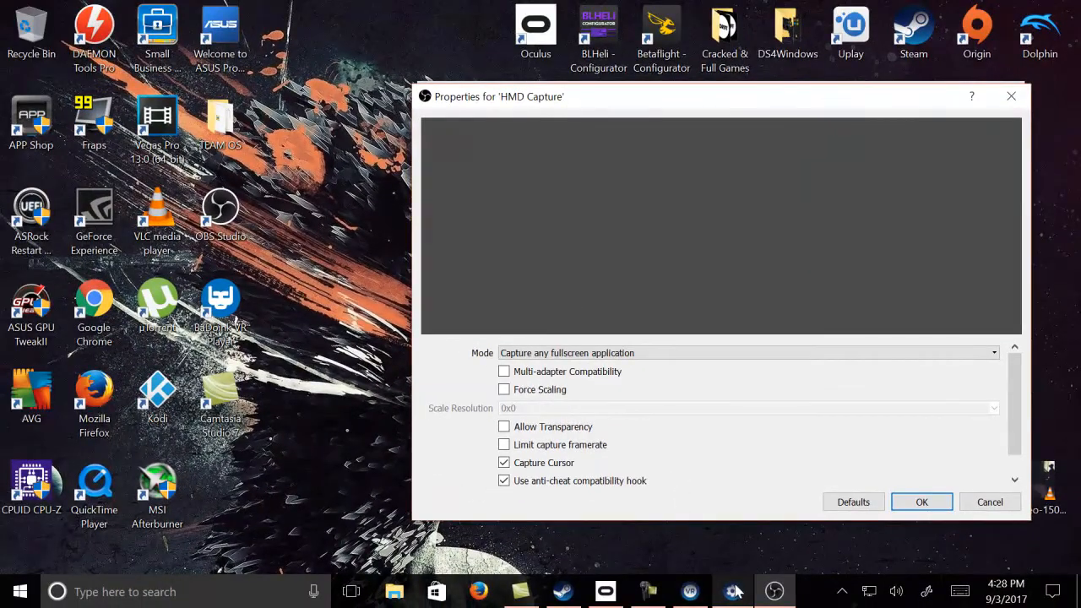
pyautogui.moveTo(736, 589)
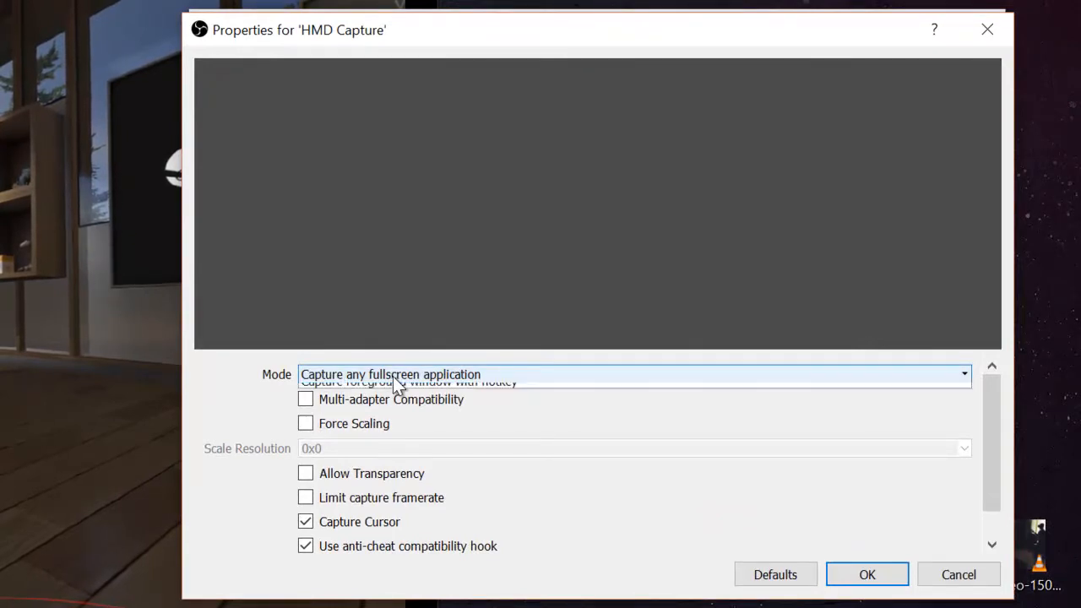
# Step: Set HMD Capture to capture a specific window (Headset Mirror) with Force Scaling at 1280x720
pyautogui.click(962, 375)
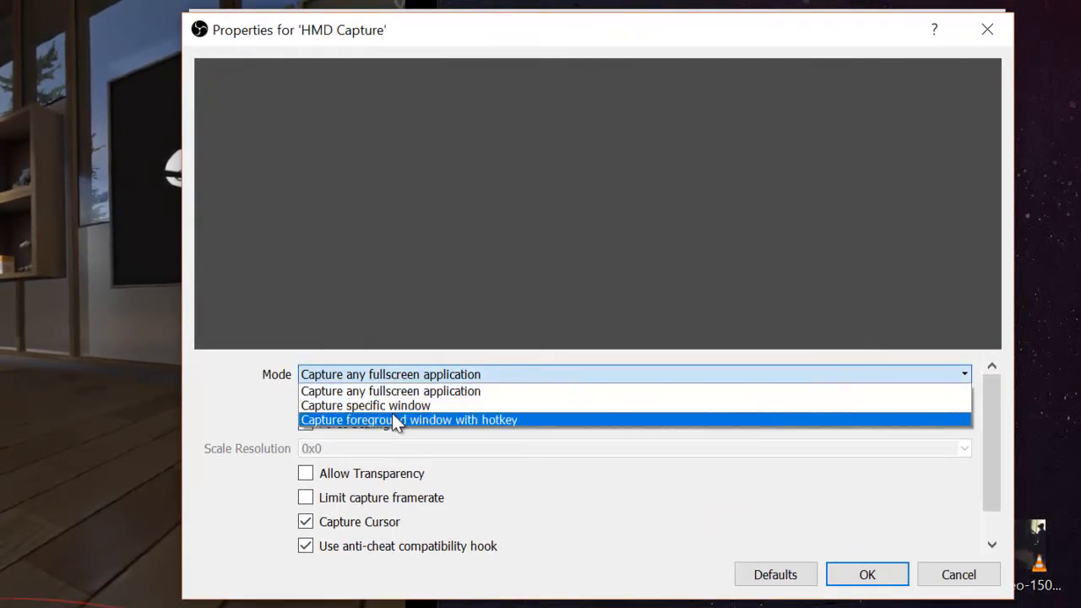
pyautogui.click(365, 405)
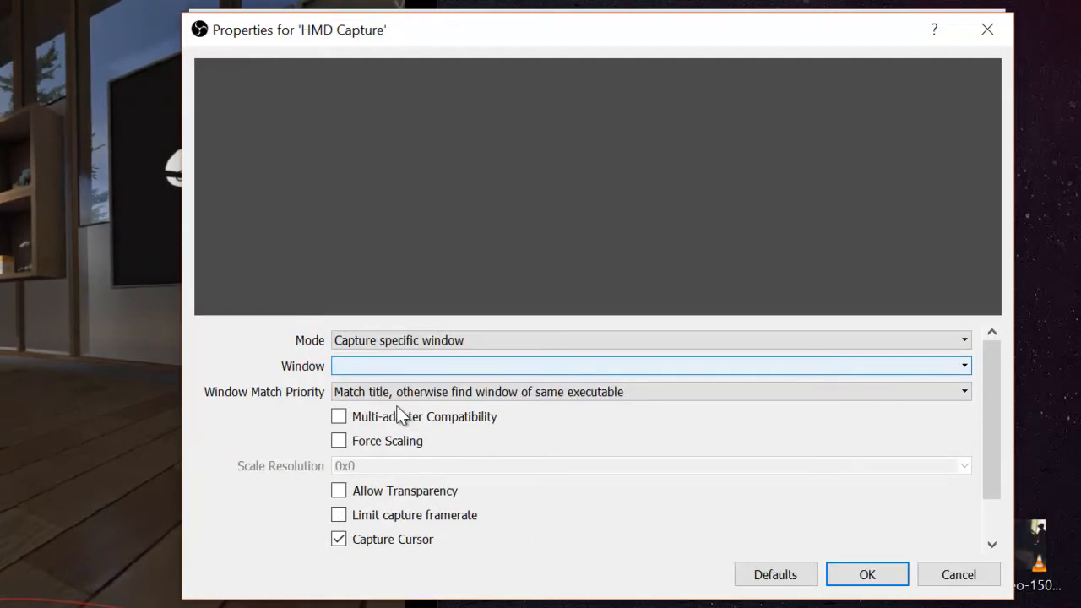
pyautogui.moveTo(436, 375)
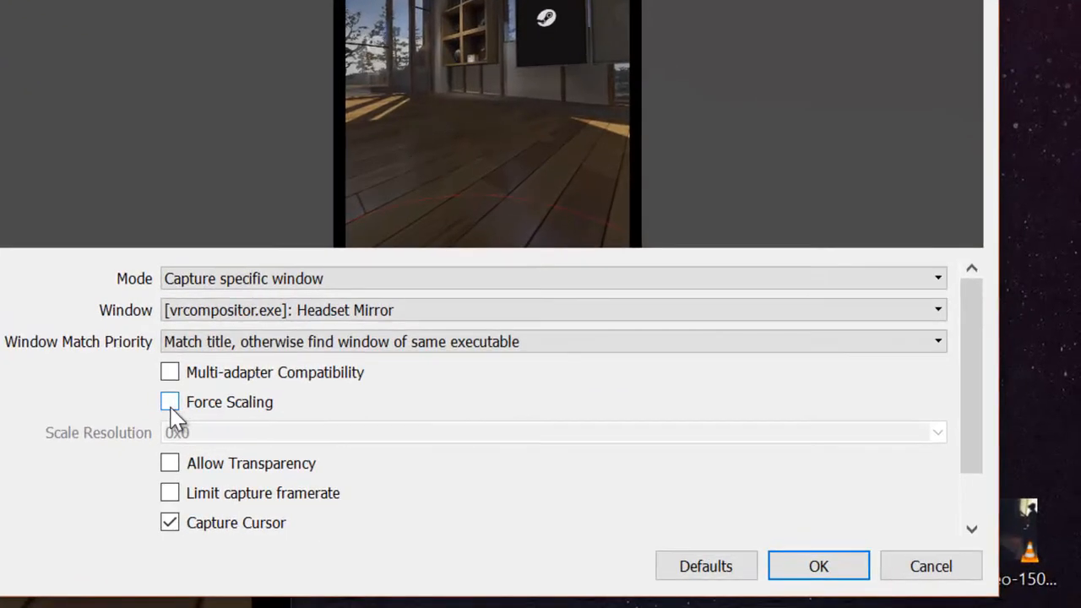
pyautogui.click(169, 401)
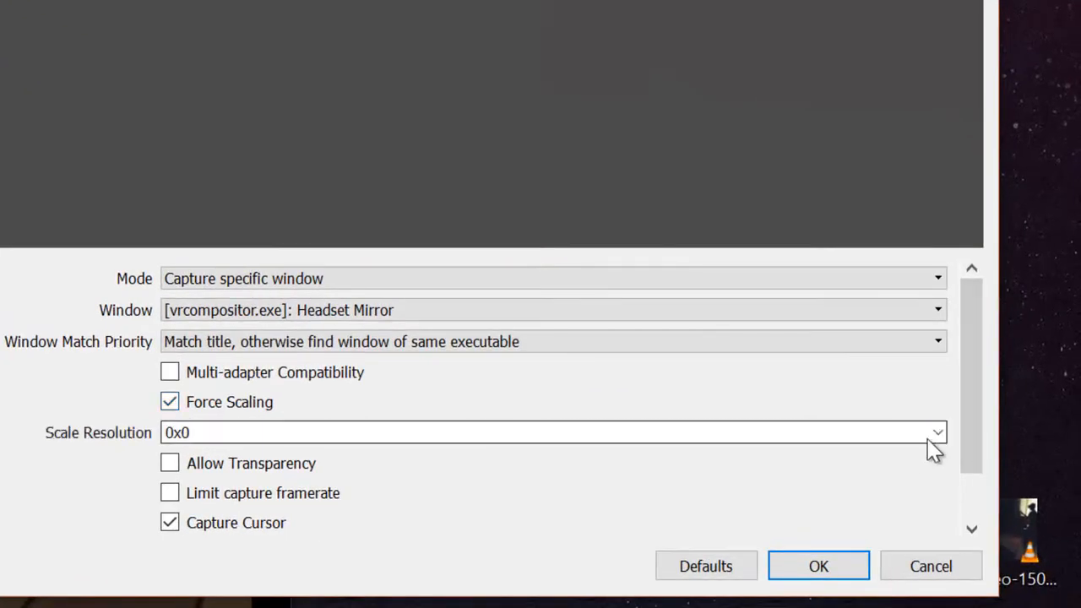
pyautogui.write('1280x720')
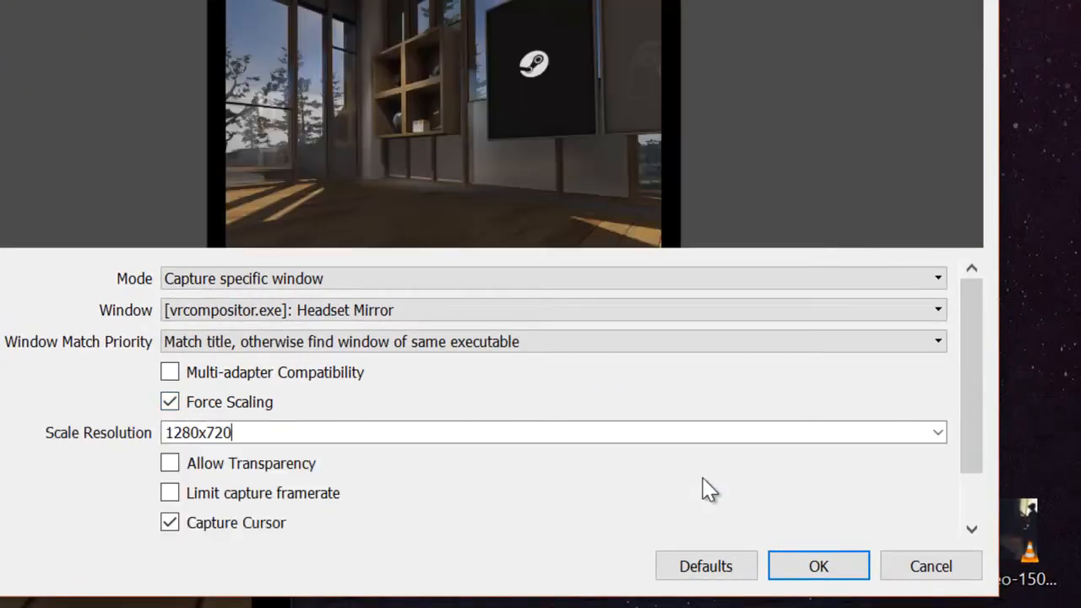
pyautogui.moveTo(132, 329)
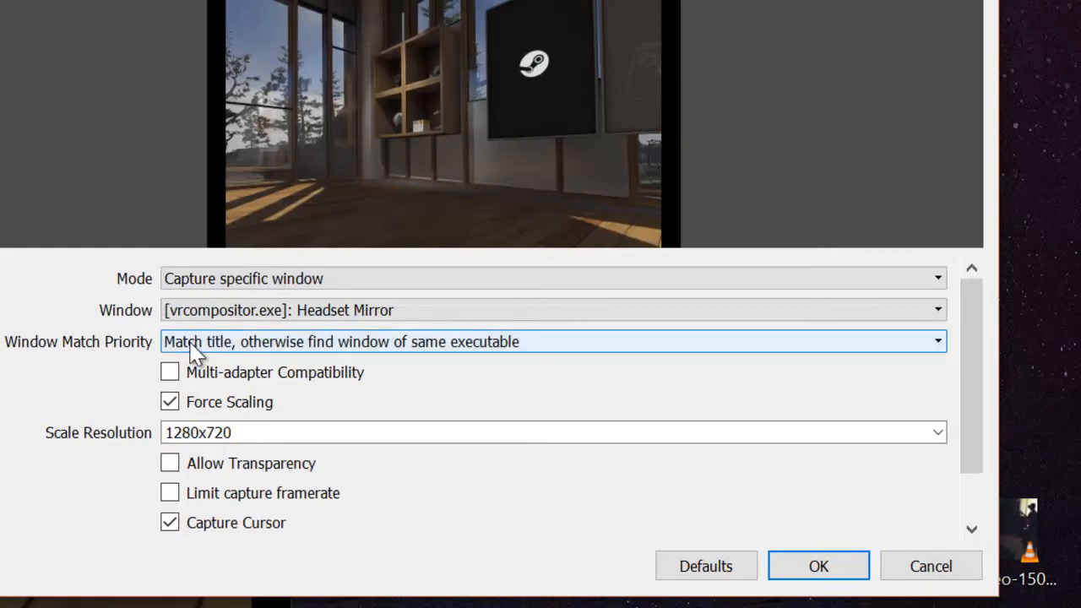
pyautogui.click(821, 564)
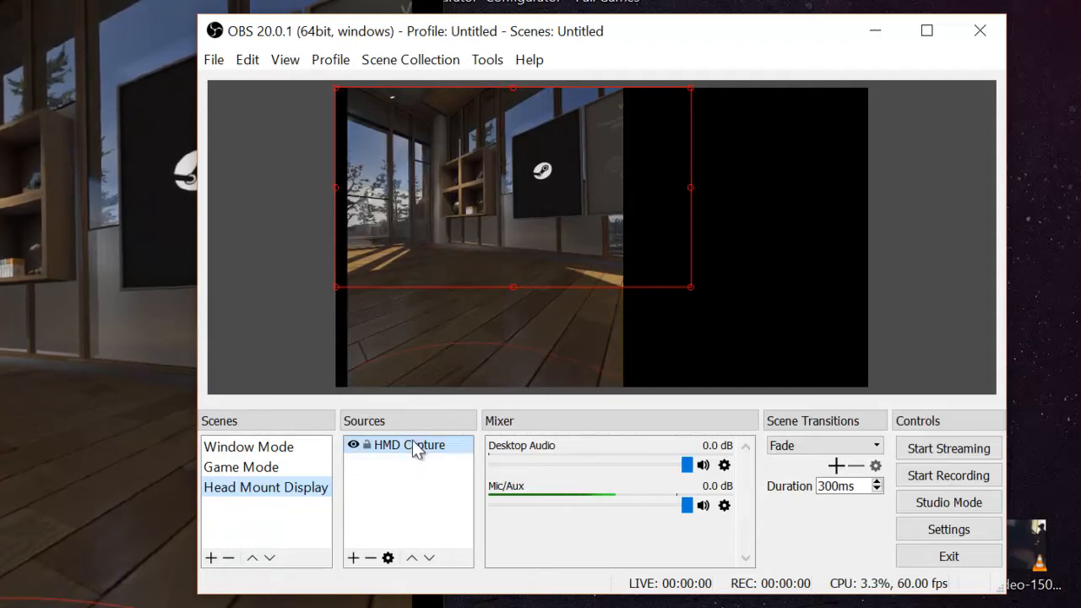
# Step: Set HMD Capture's Window Match Priority to 'Window title must match'
pyautogui.doubleClick(414, 444)
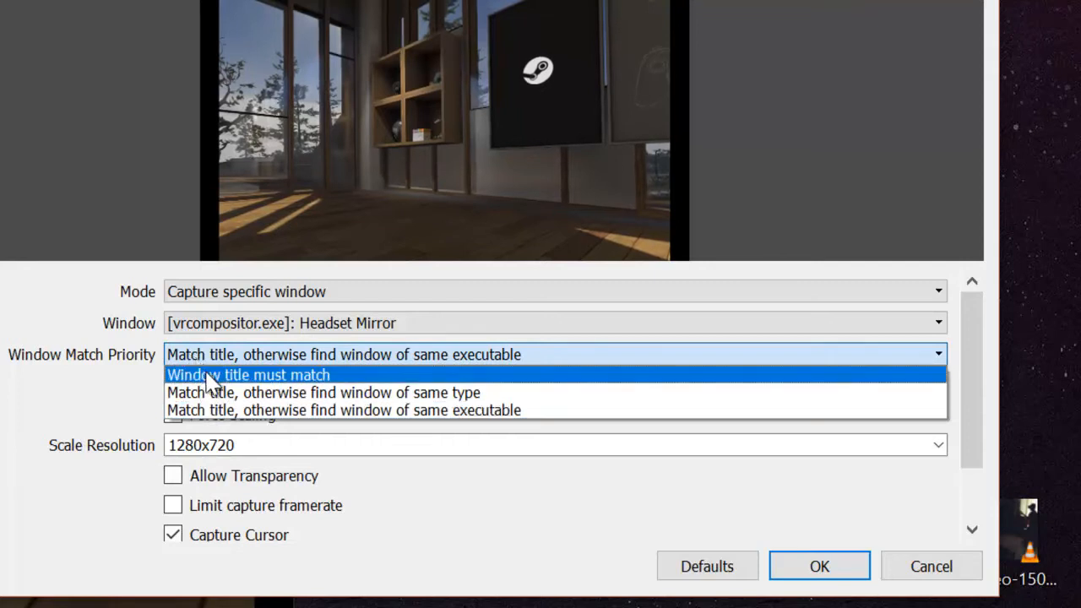
pyautogui.click(248, 375)
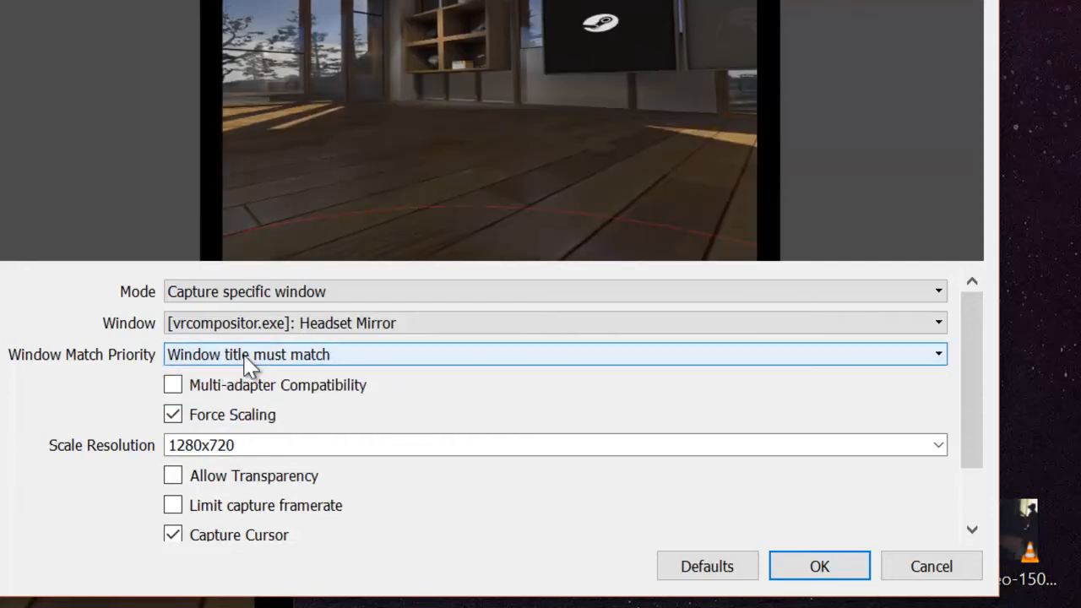
pyautogui.moveTo(341, 358)
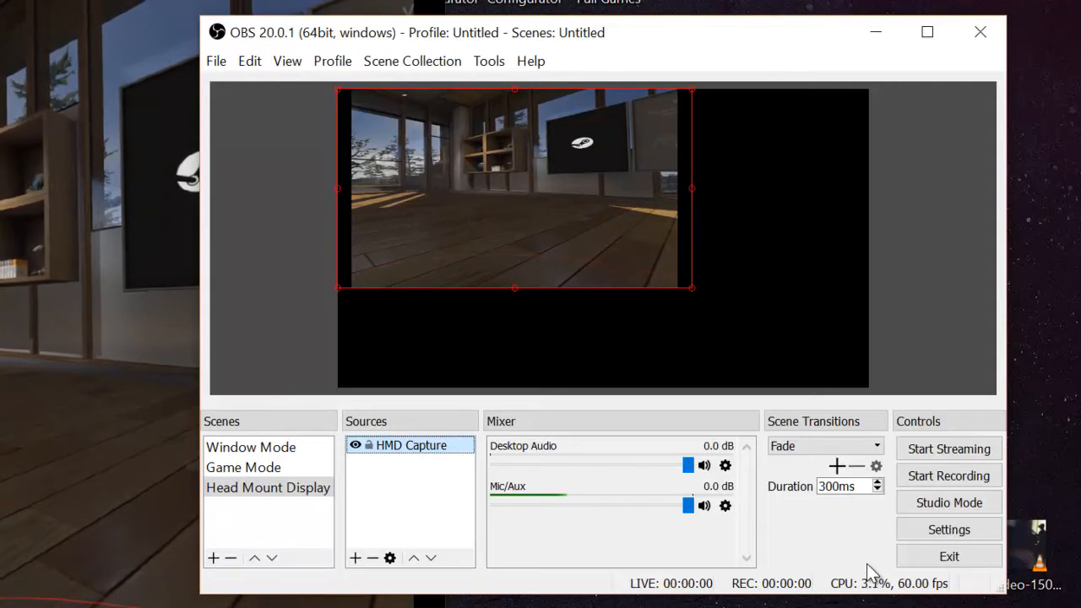
pyautogui.moveTo(692, 302)
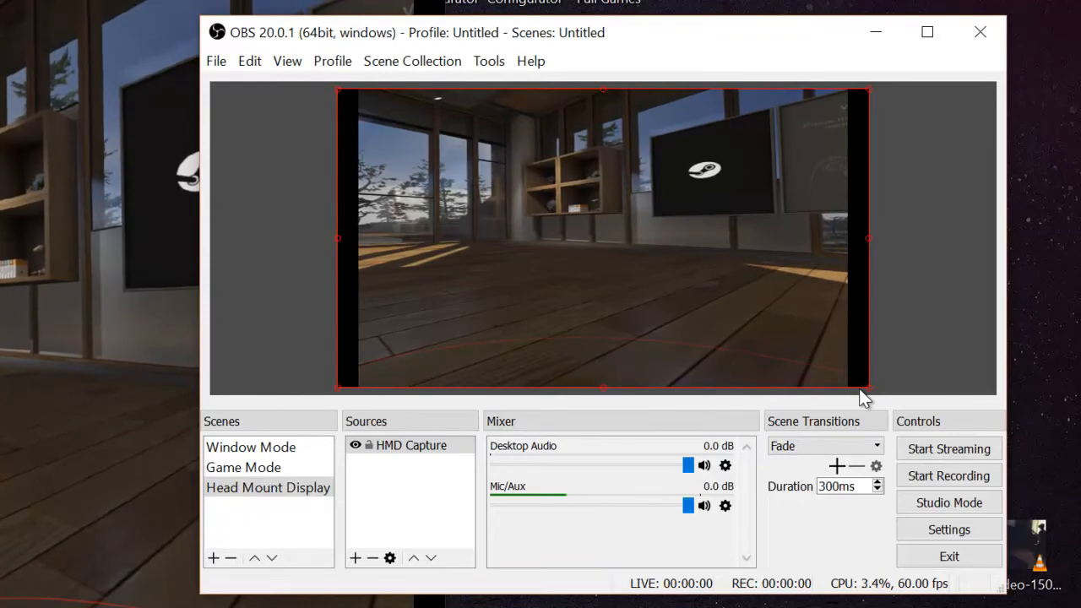
pyautogui.moveTo(356, 558)
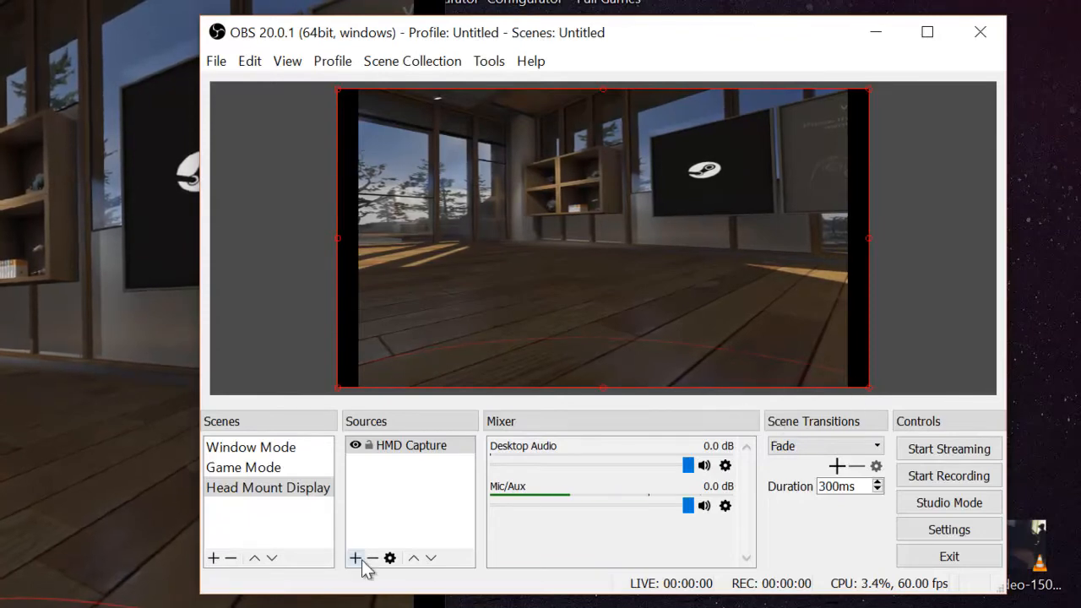
# Step: Add an Audio Output Capture source using the Headphones (Rift Audio) device
pyautogui.click(356, 557)
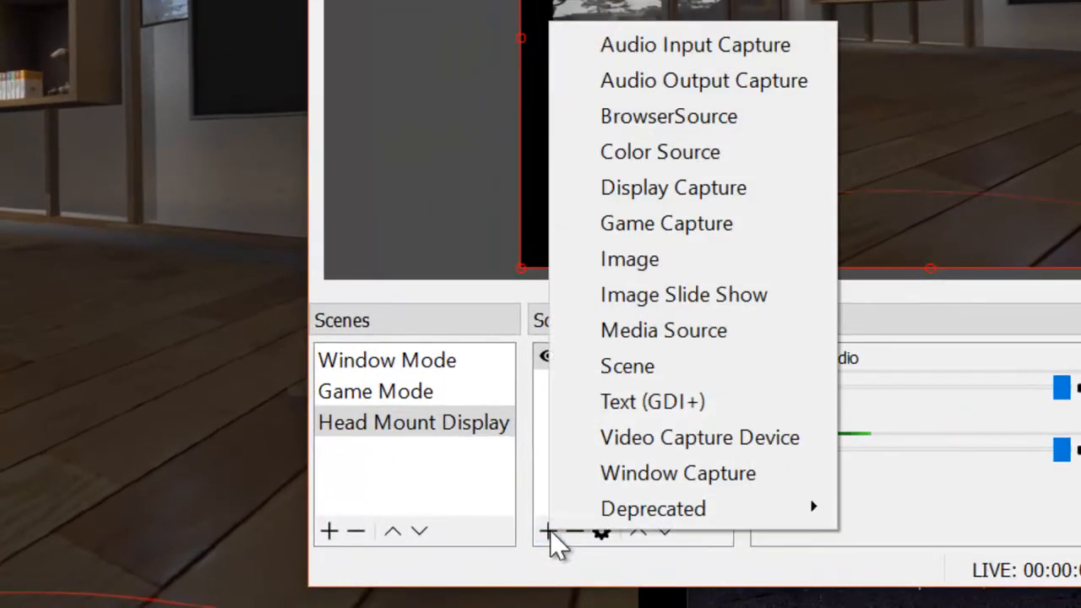
pyautogui.moveTo(714, 95)
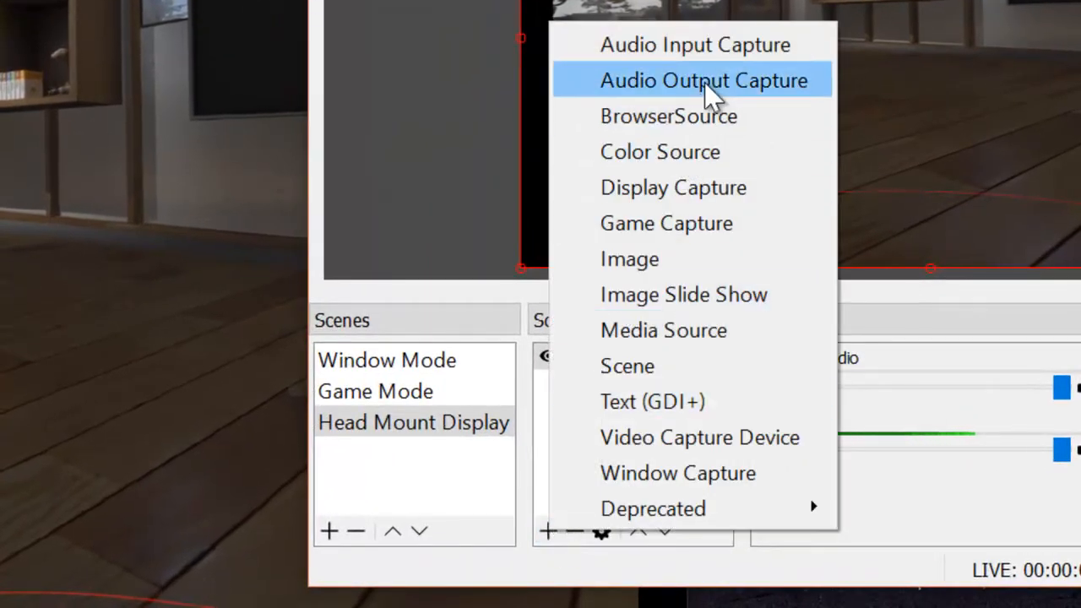
pyautogui.click(690, 79)
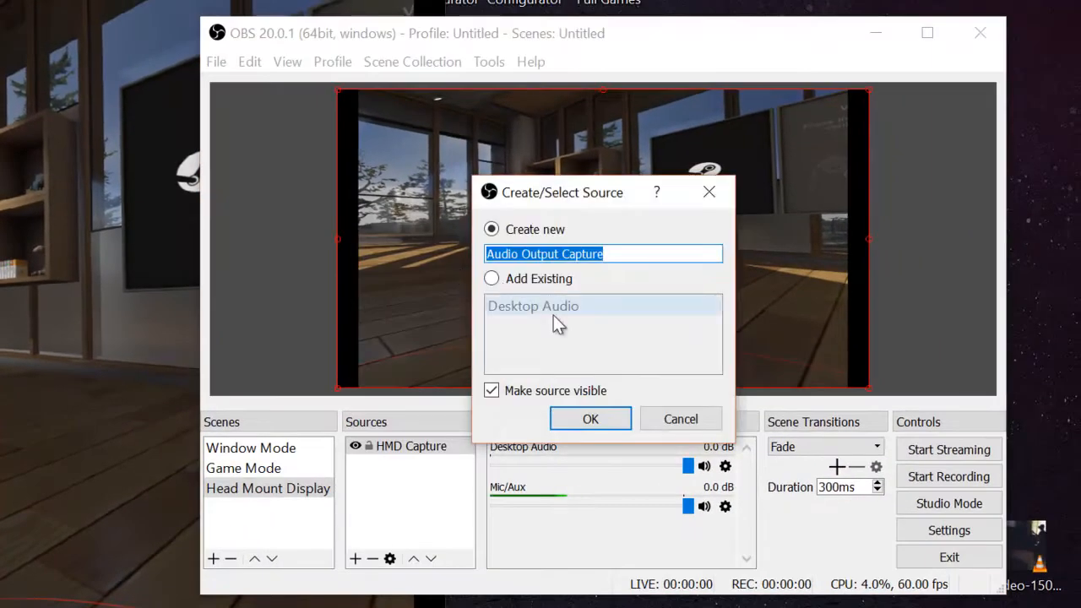
pyautogui.click(589, 419)
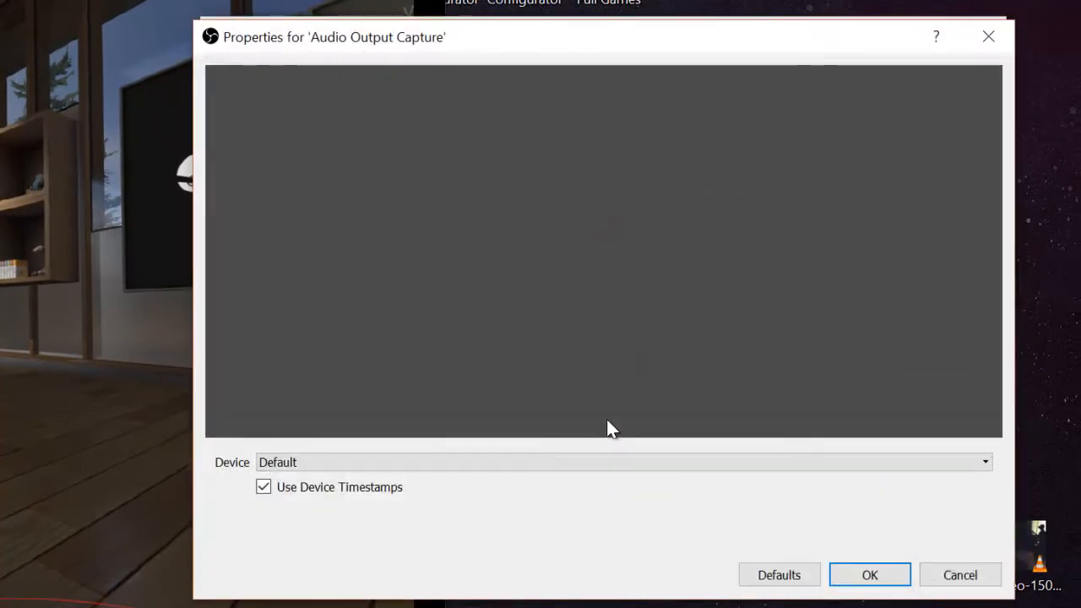
pyautogui.moveTo(358, 452)
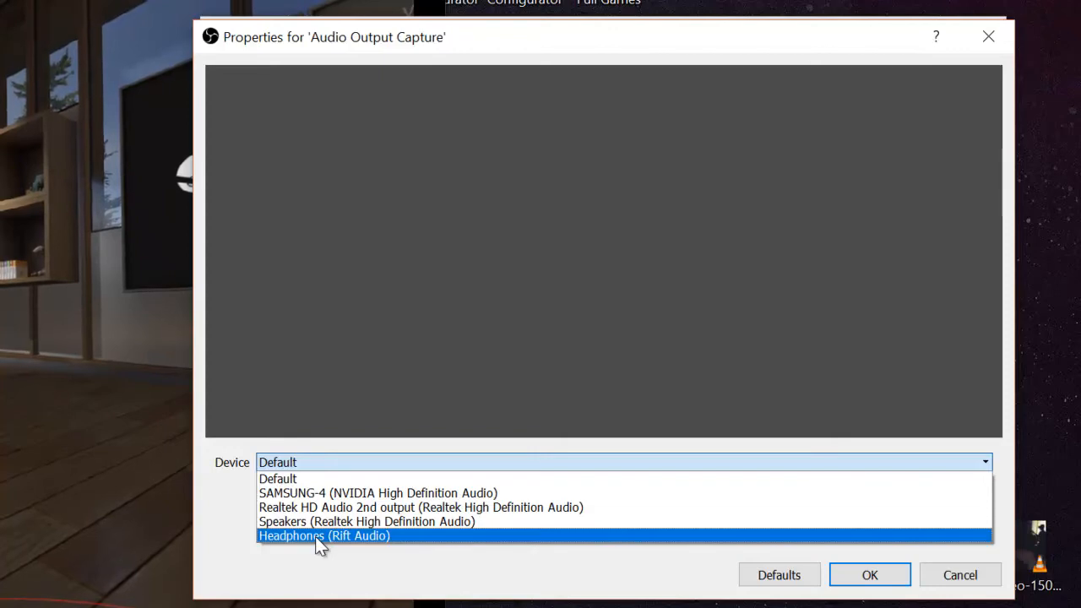
pyautogui.click(330, 535)
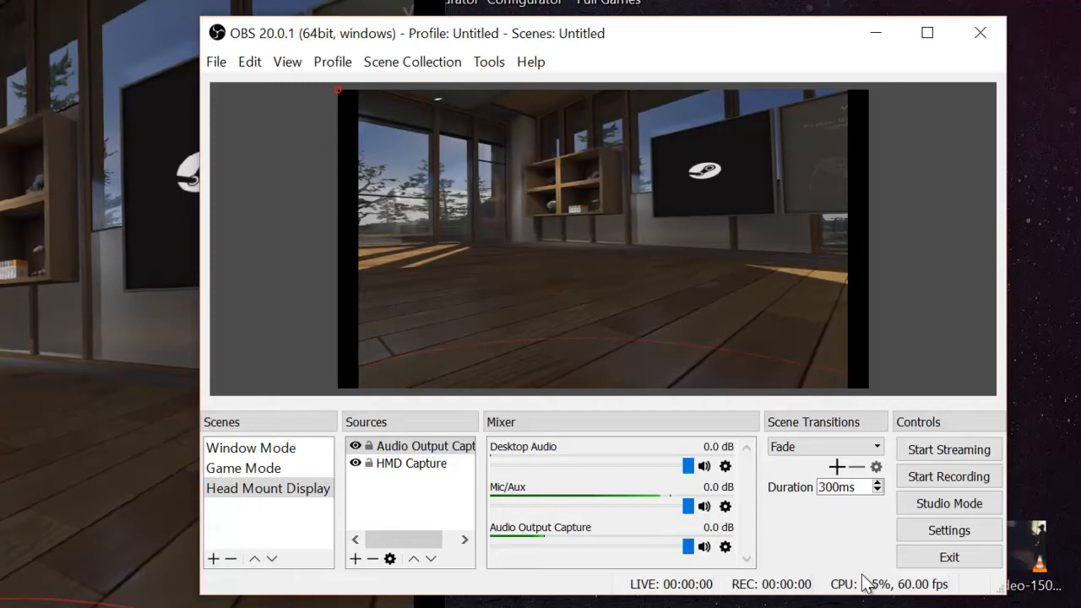
pyautogui.moveTo(480, 111)
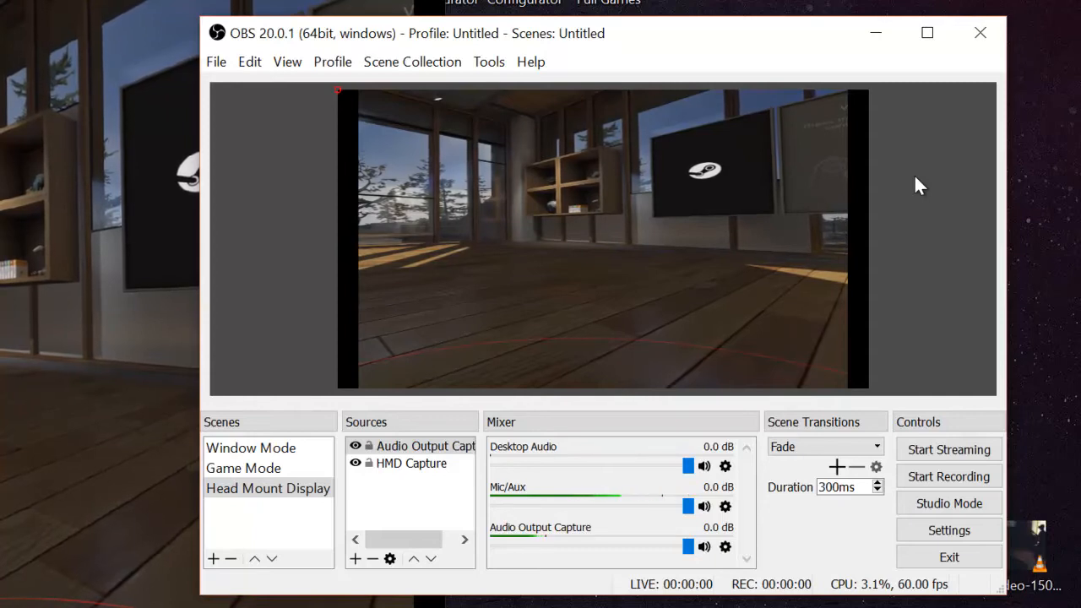
pyautogui.moveTo(638, 297)
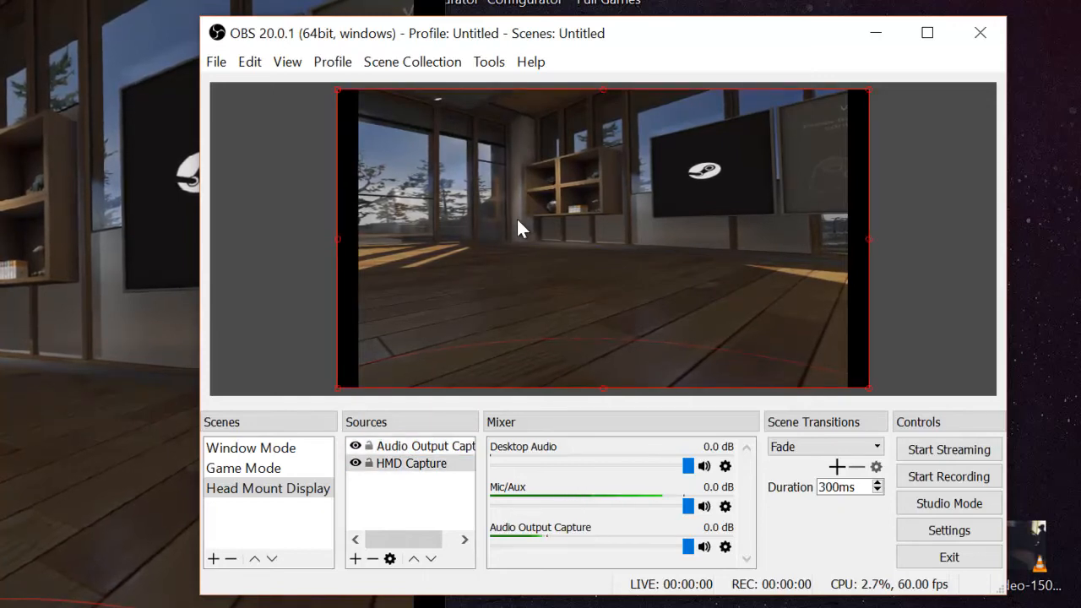
# Step: Via Edit Transform, crop HMD Capture by 50 on the left and 51 on the right
pyautogui.rightClick(520, 228)
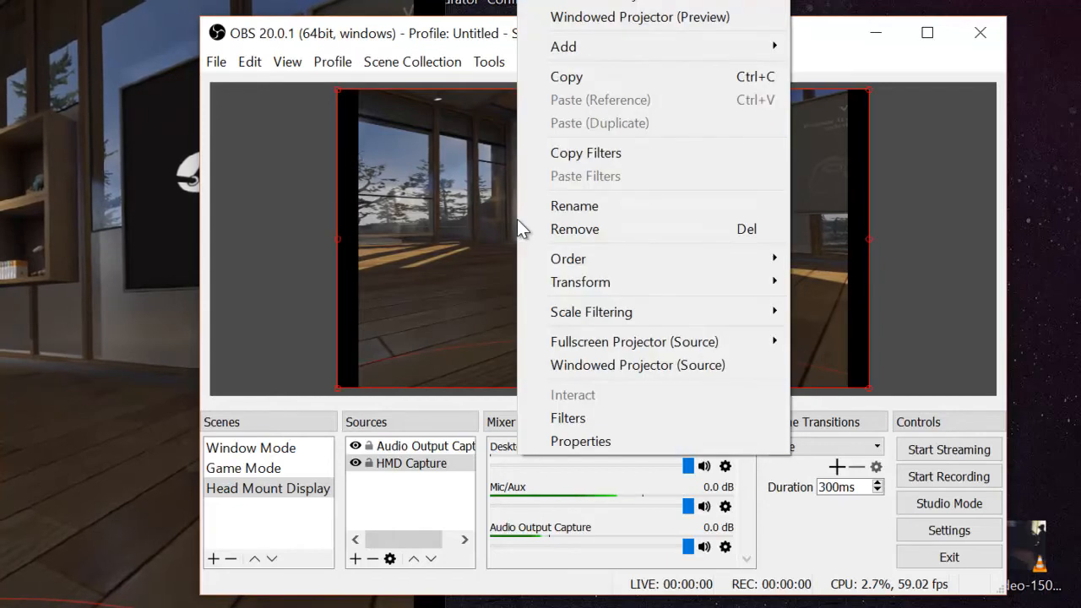
pyautogui.moveTo(581, 282)
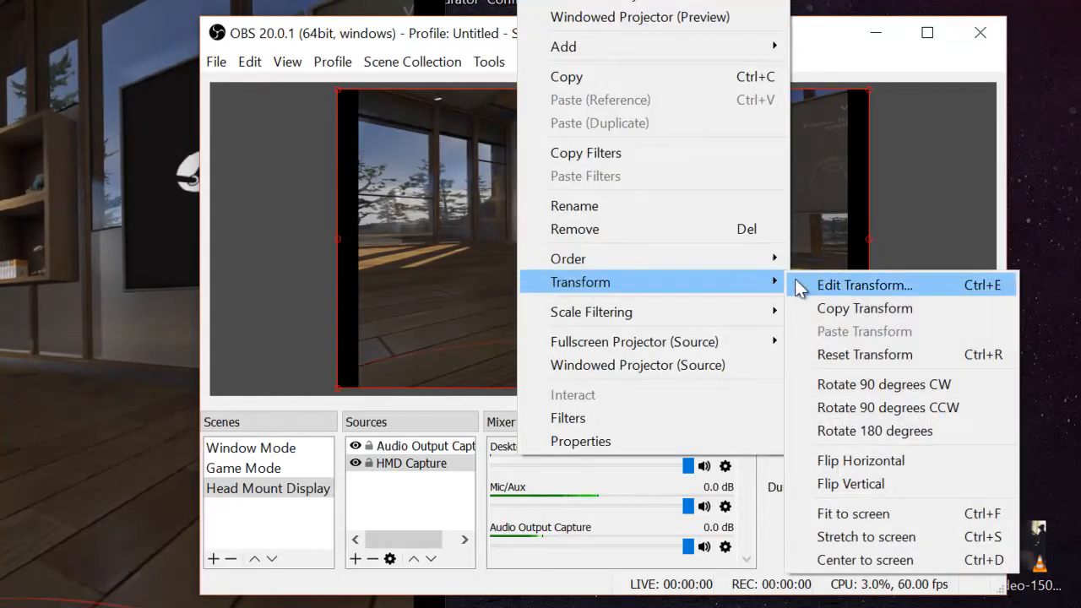
pyautogui.click(864, 284)
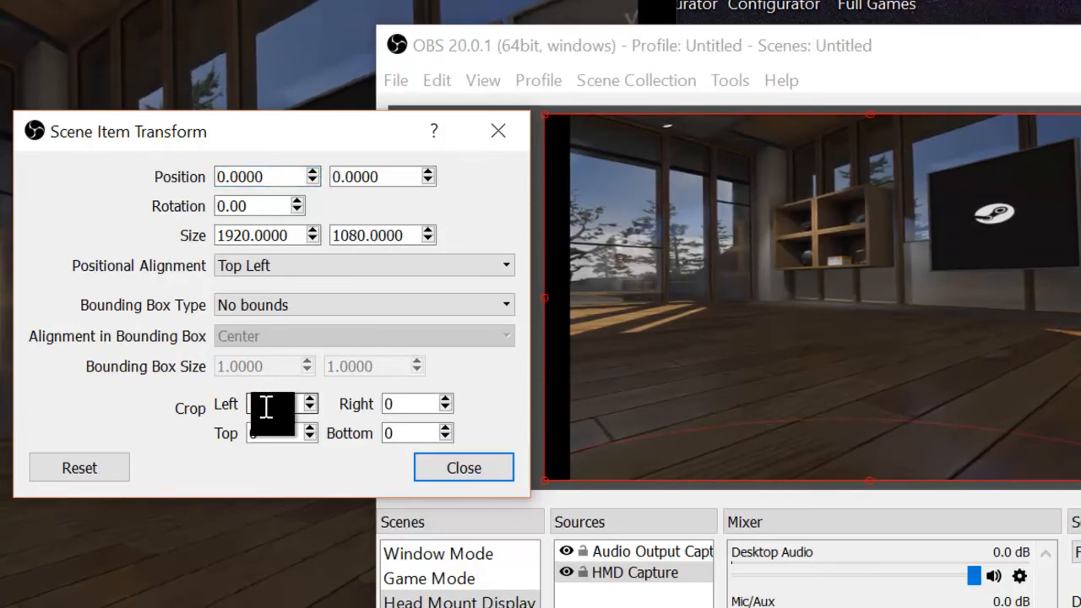
pyautogui.write('50')
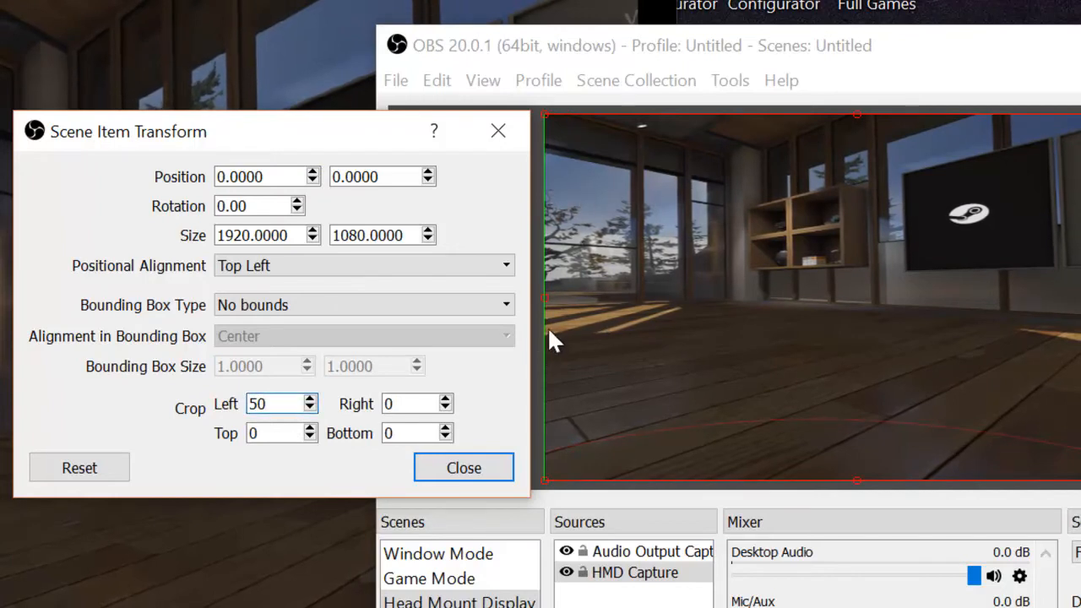
pyautogui.click(274, 403)
pyautogui.write('51')
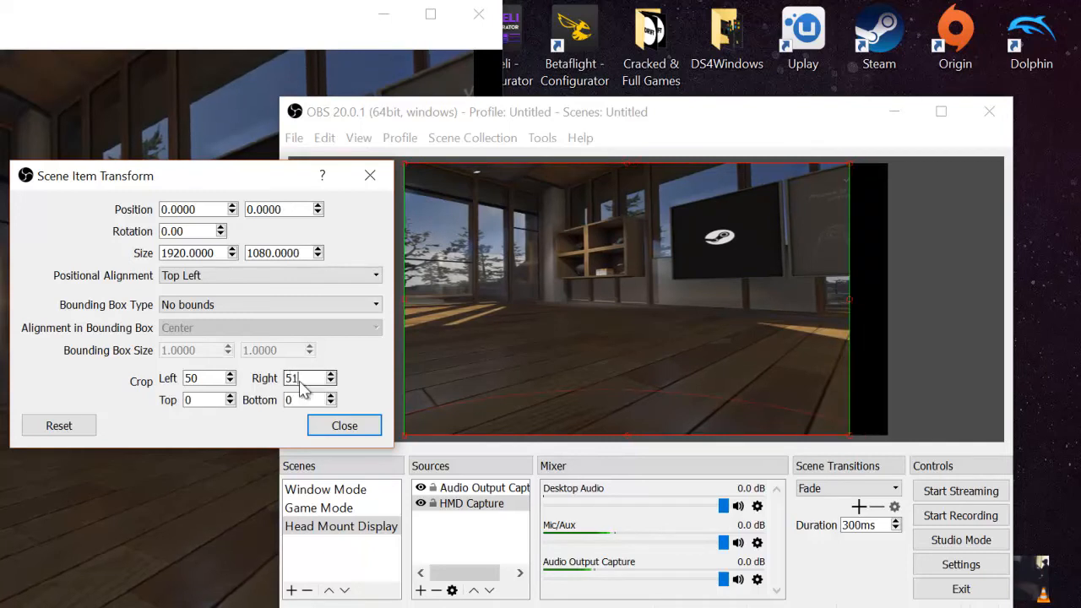
pyautogui.moveTo(307, 426)
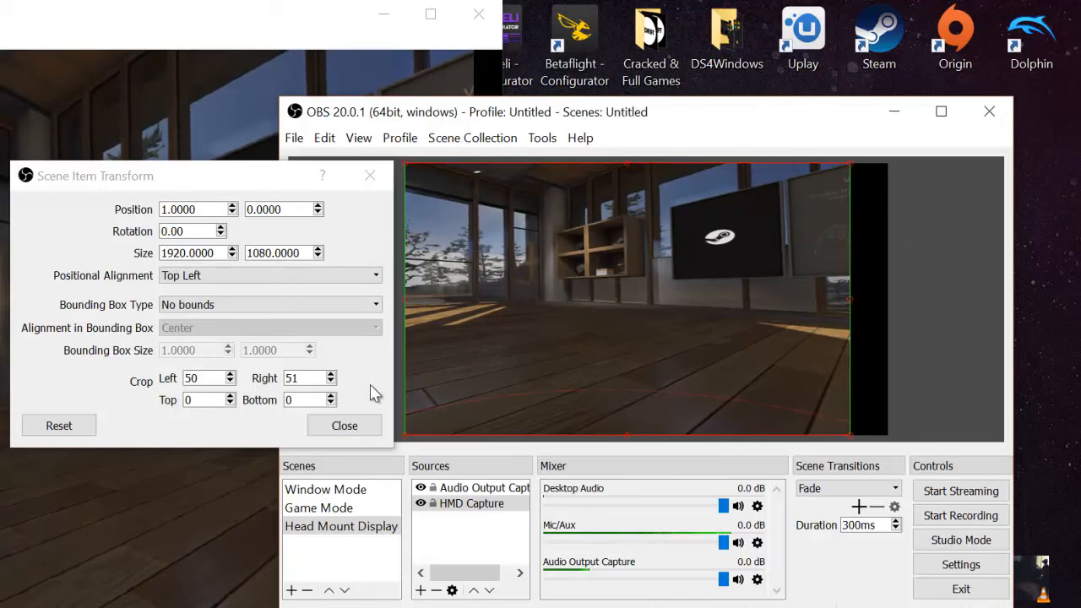
pyautogui.click(344, 425)
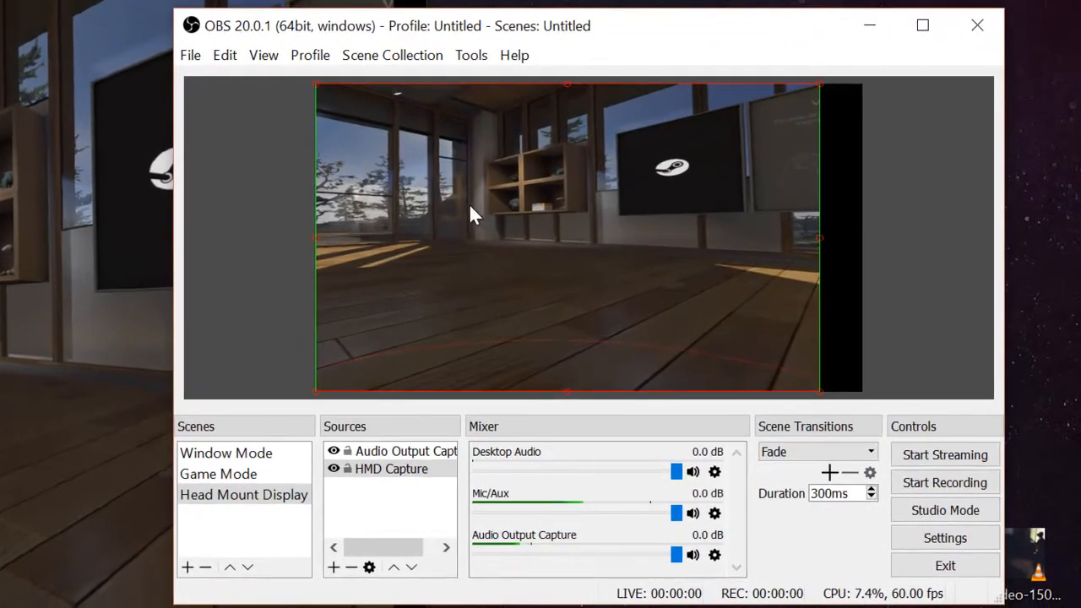
# Step: Stretch the cropped HMD Capture source to screen via Transform so it fills the canvas
pyautogui.rightClick(473, 216)
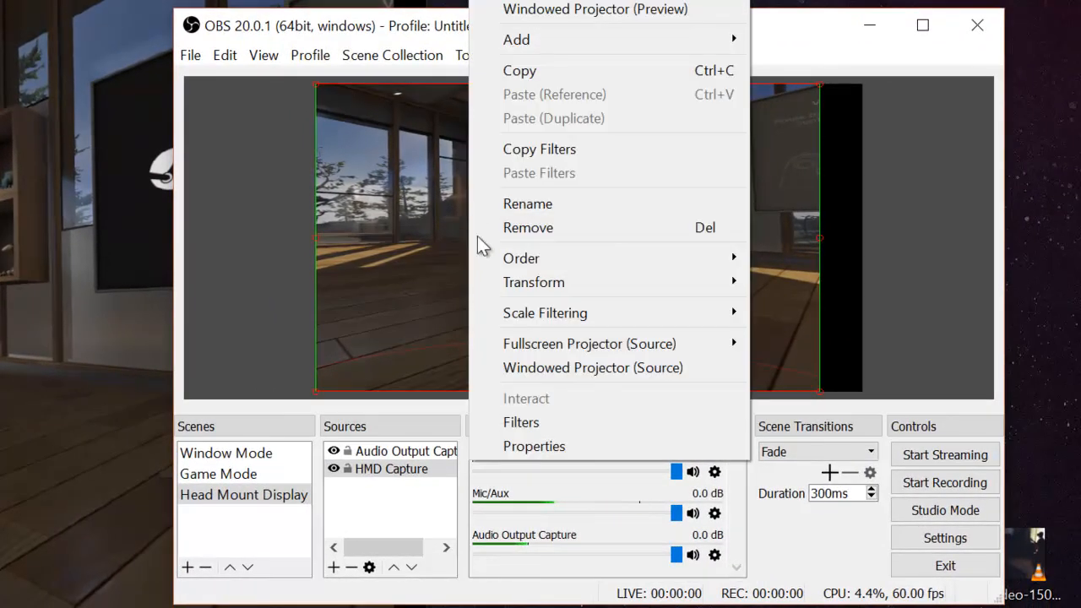
pyautogui.moveTo(534, 282)
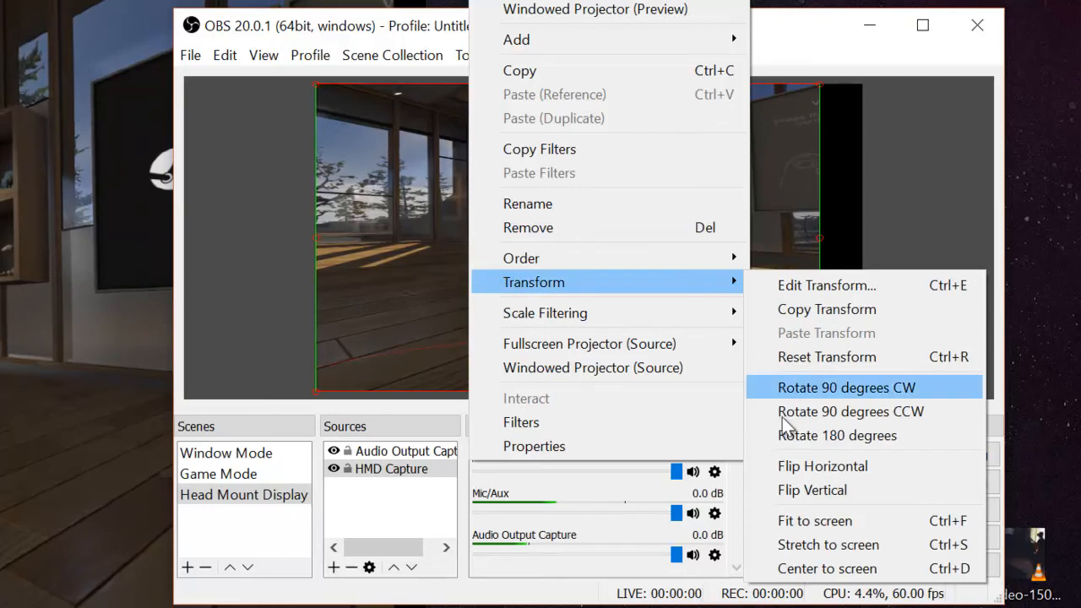
pyautogui.moveTo(827, 543)
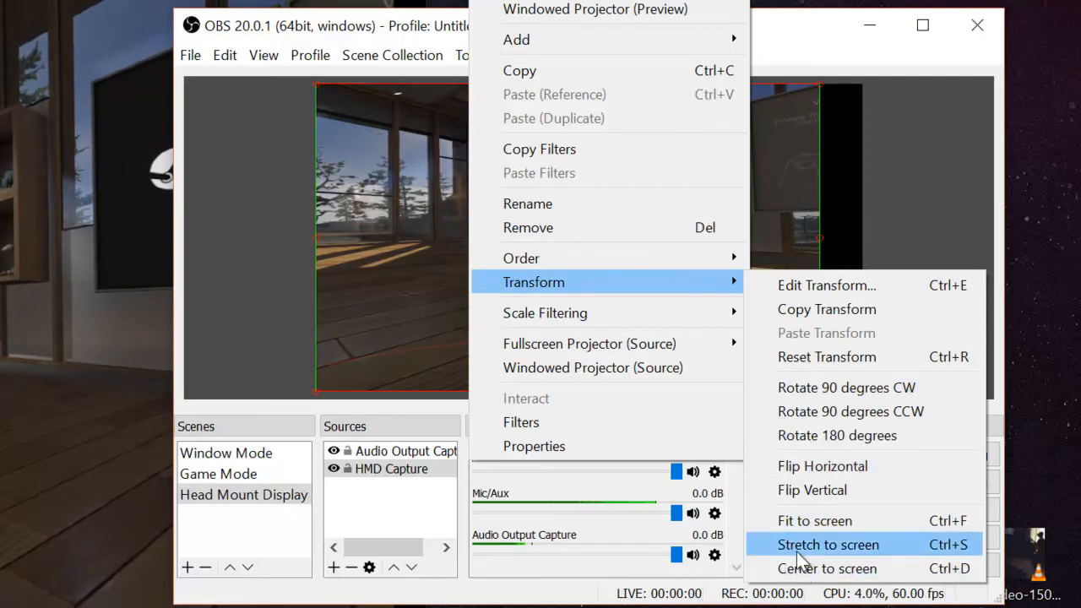
pyautogui.click(828, 544)
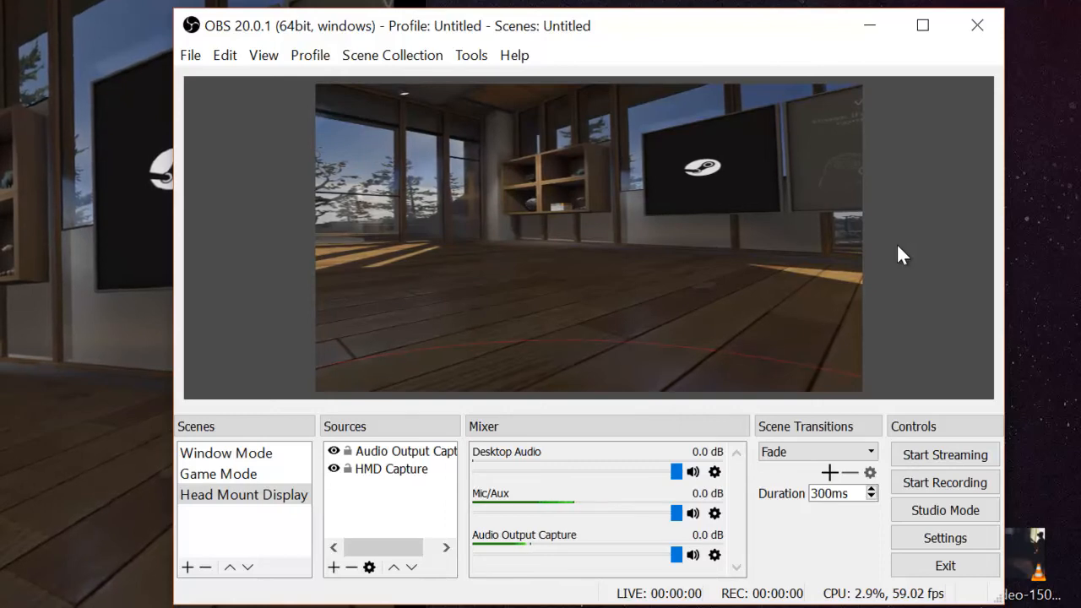
pyautogui.moveTo(831, 227)
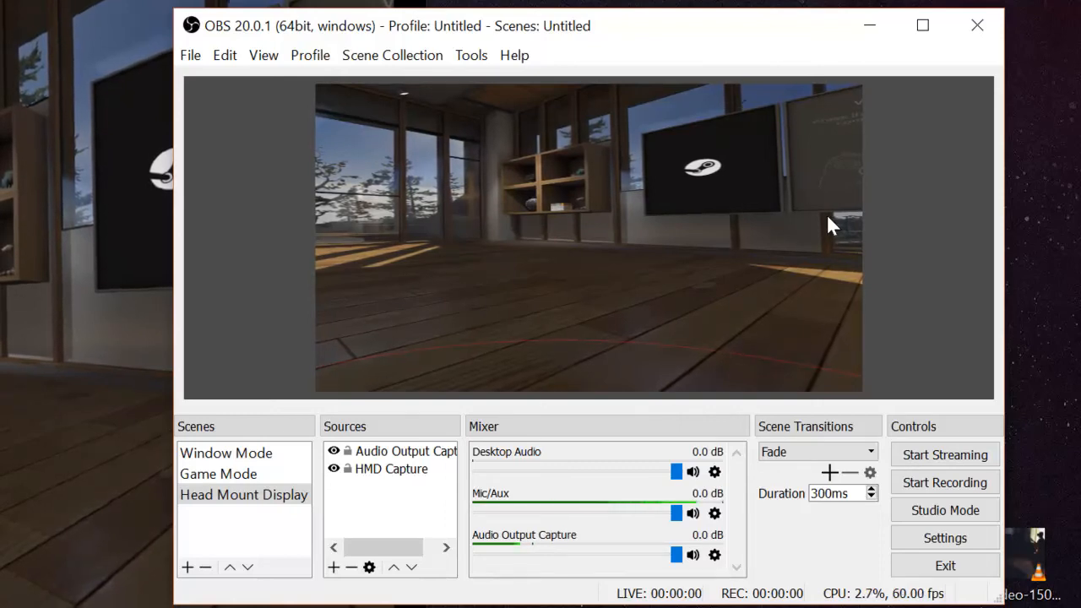
pyautogui.moveTo(942, 537)
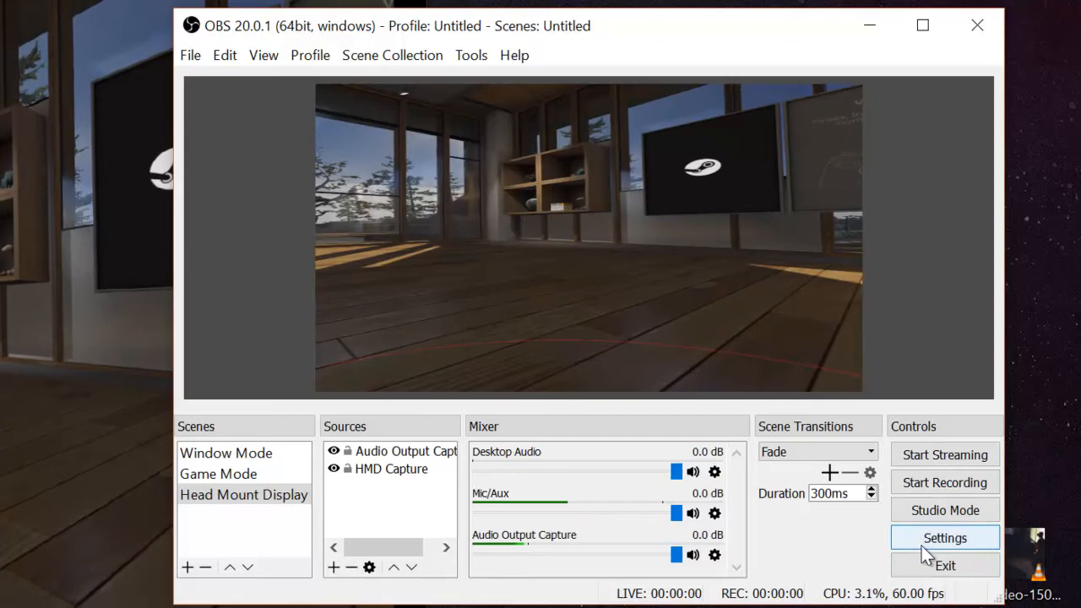
# Step: Confirm Output settings: indistinguishable-quality mp4, hardware NVENC, Desktop recording path, then accept
pyautogui.click(942, 537)
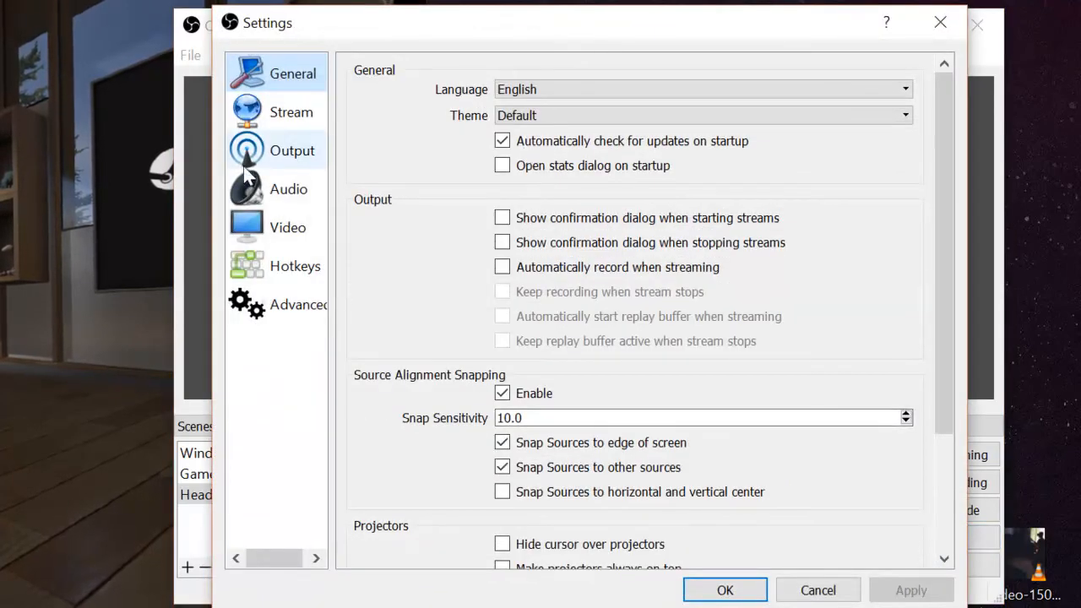
pyautogui.click(291, 150)
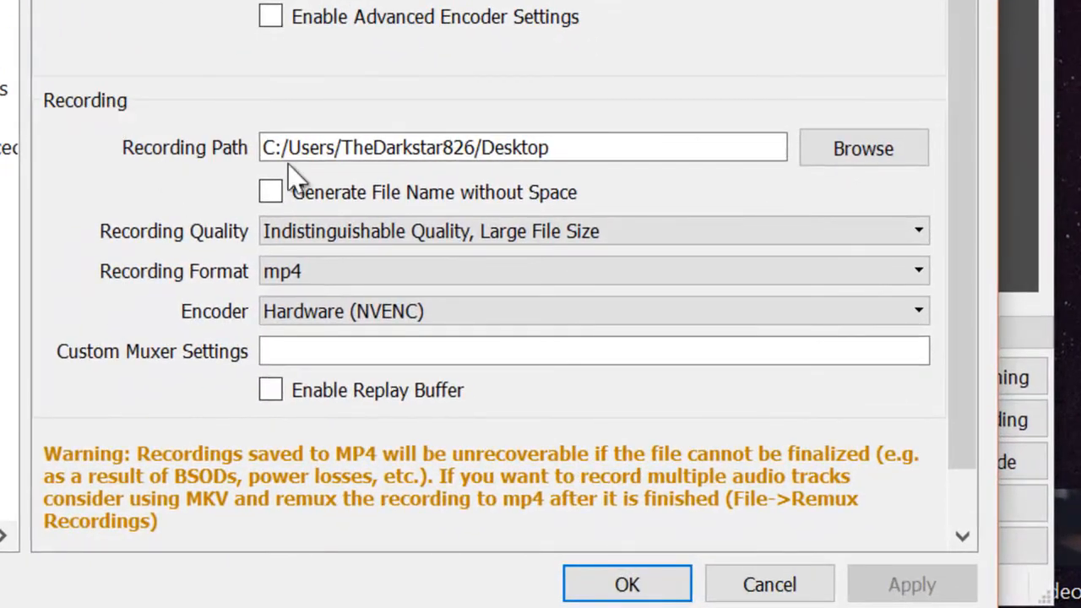
pyautogui.moveTo(304, 192)
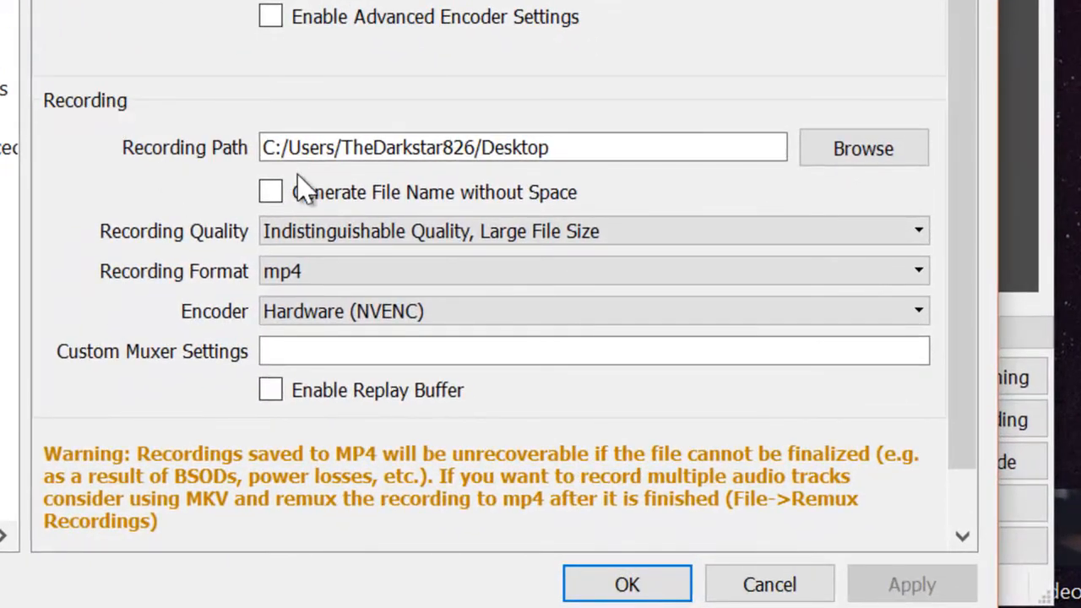
pyautogui.moveTo(240, 211)
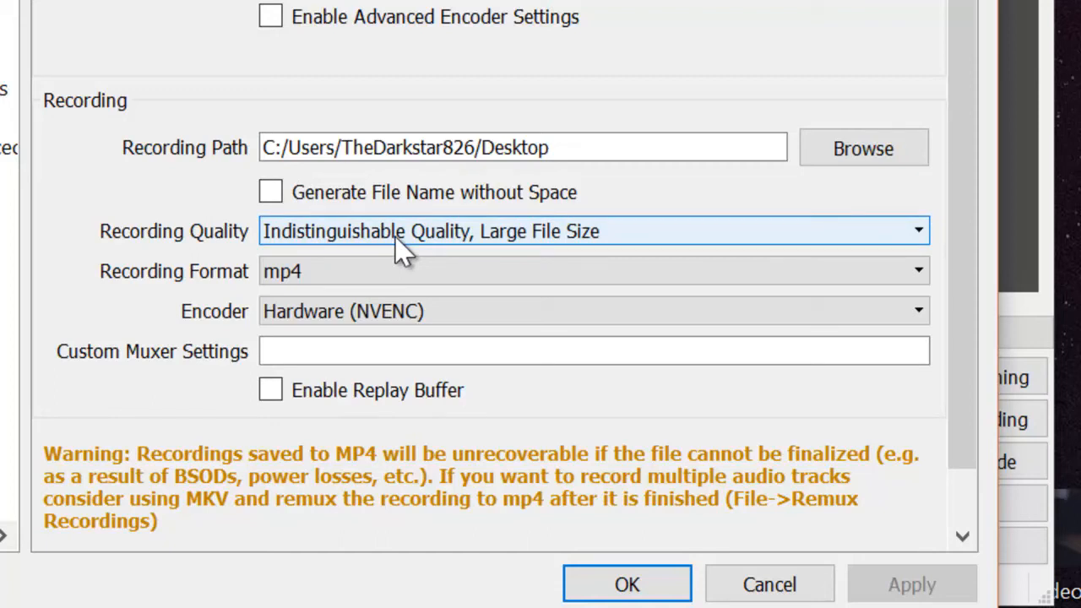
pyautogui.moveTo(285, 294)
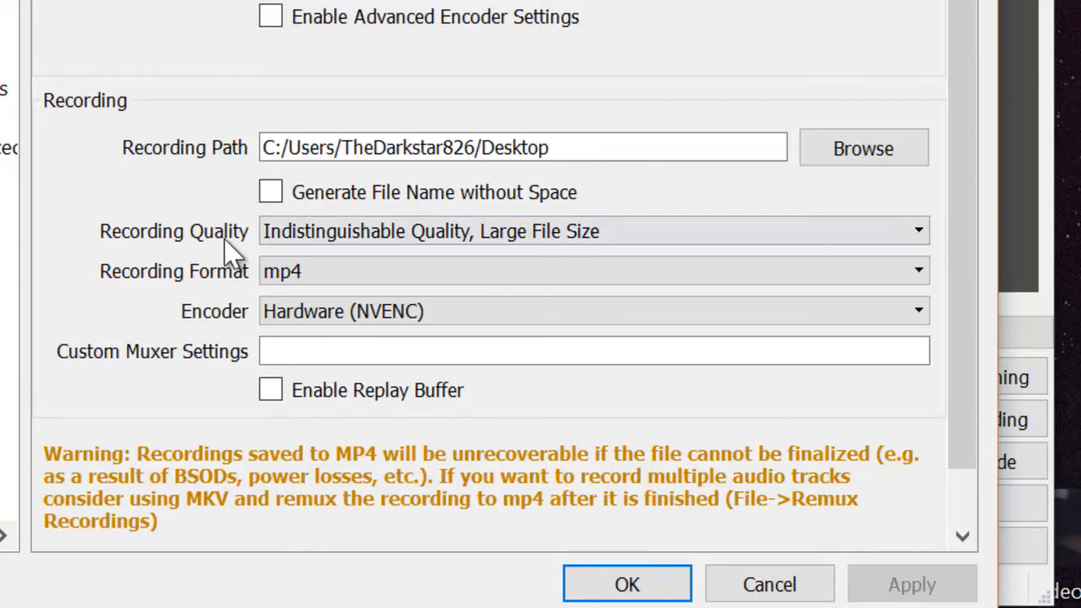
pyautogui.moveTo(534, 305)
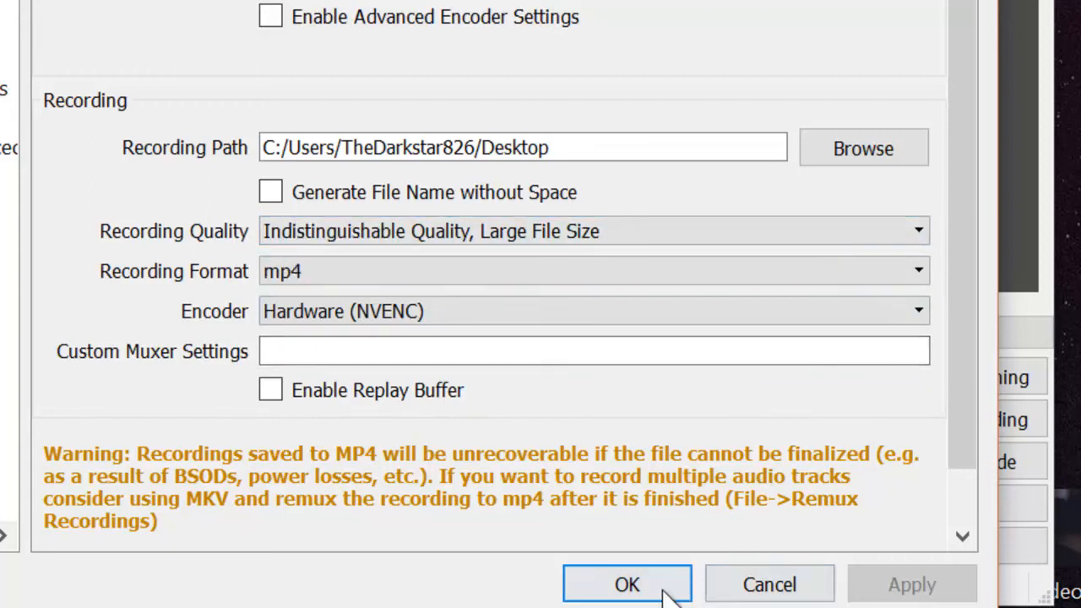
pyautogui.click(628, 583)
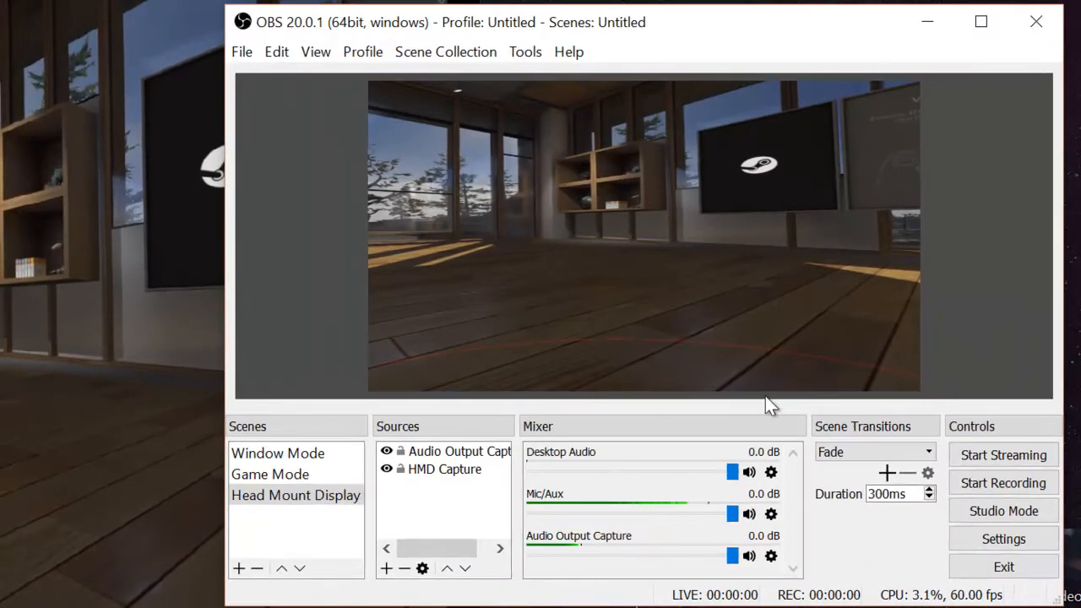
pyautogui.moveTo(505, 191)
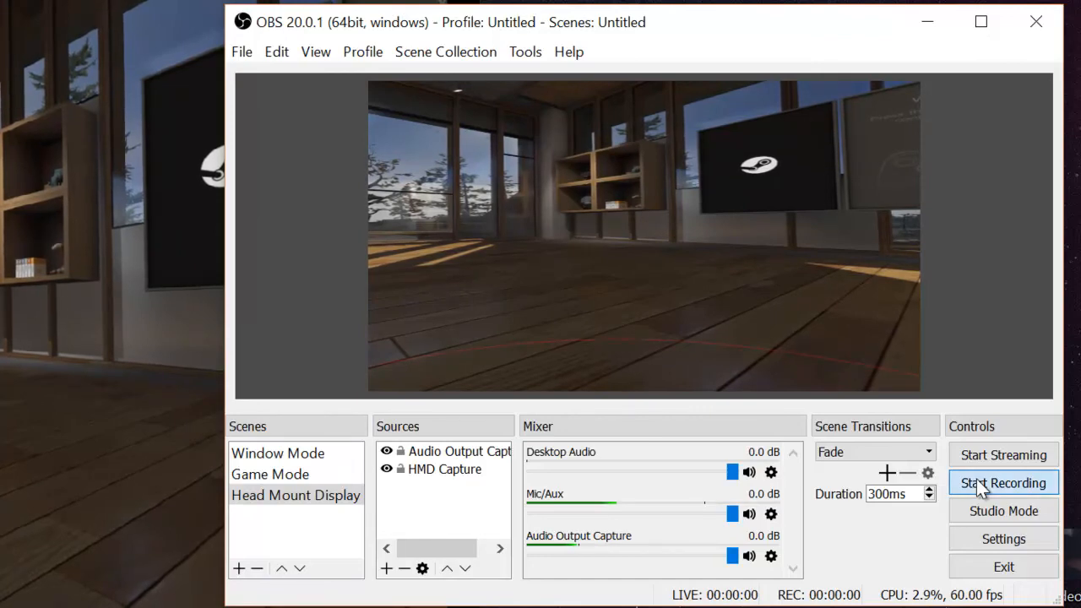
# Step: Start recording the Head Mount Display scene from the Controls panel
pyautogui.click(1000, 481)
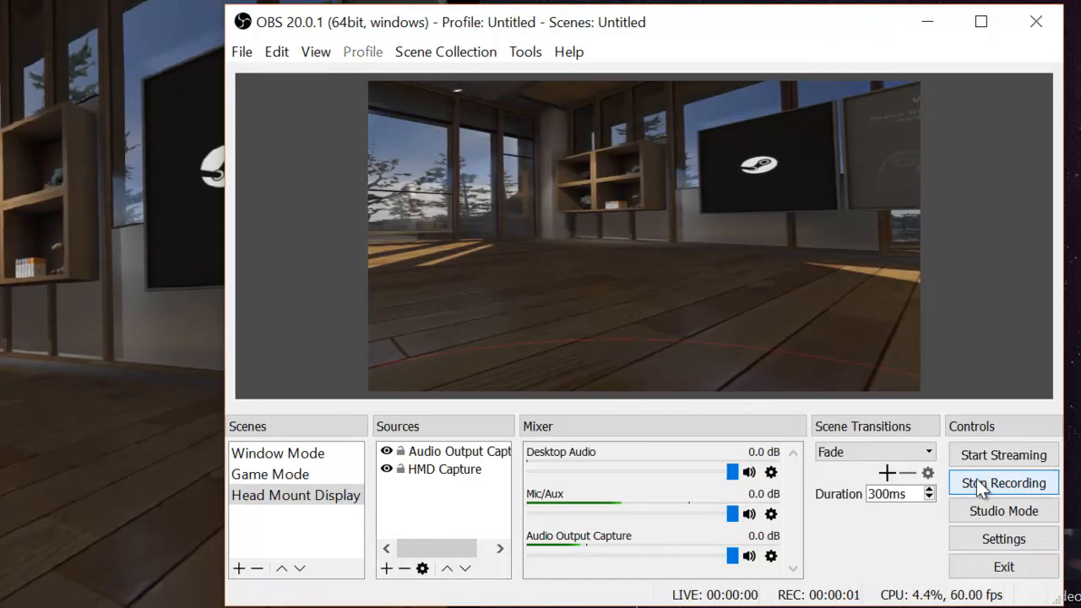